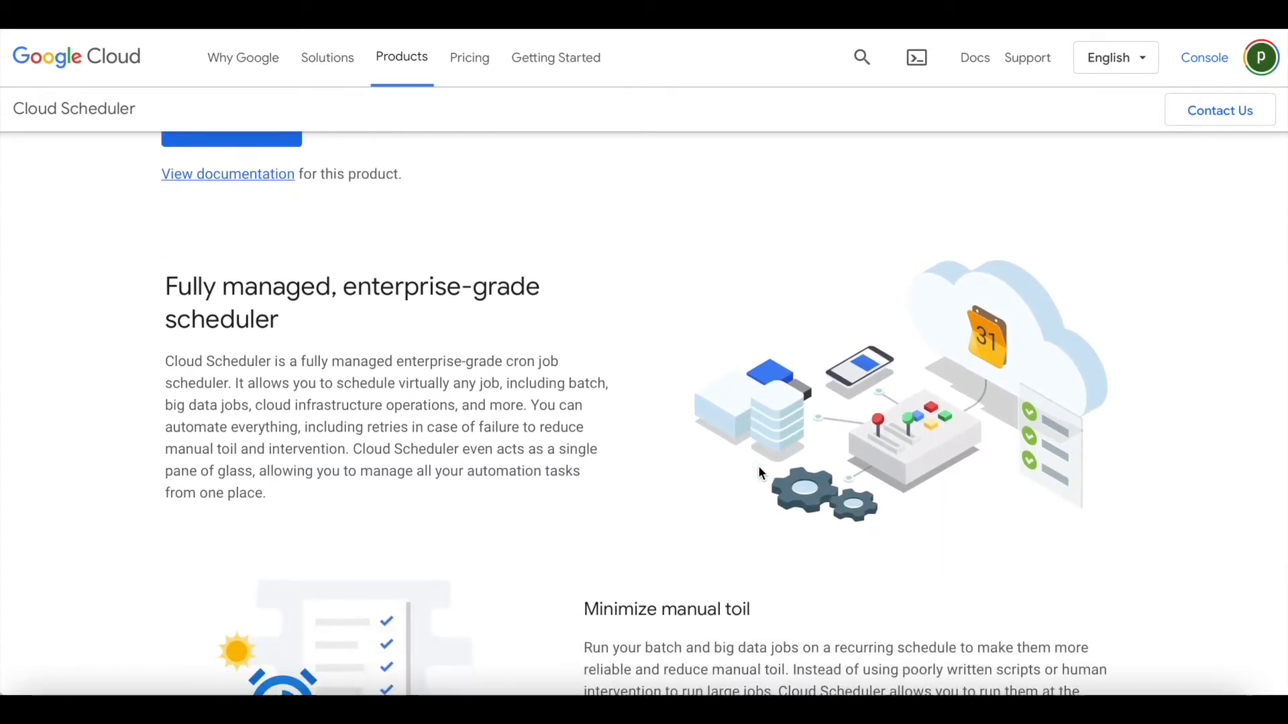
# Sign in to Claimora using the browser's saved credentials.
pyautogui.scroll(-3)
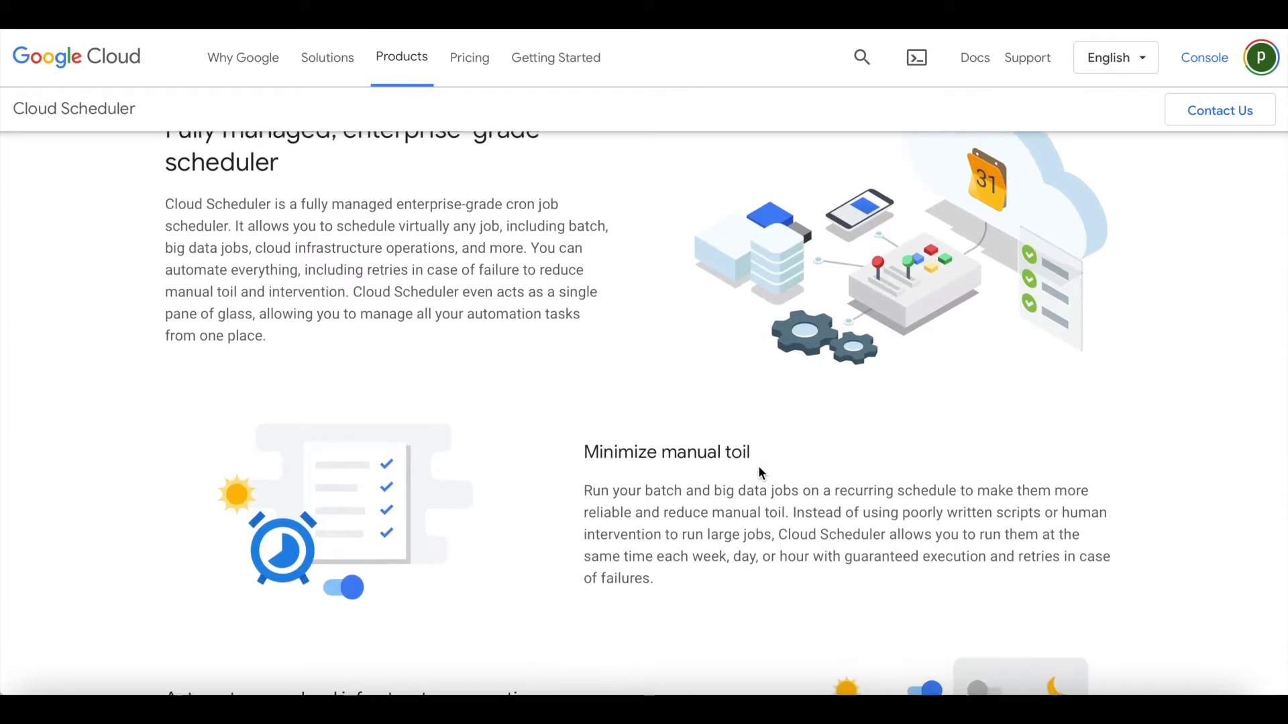
pyautogui.scroll(-3)
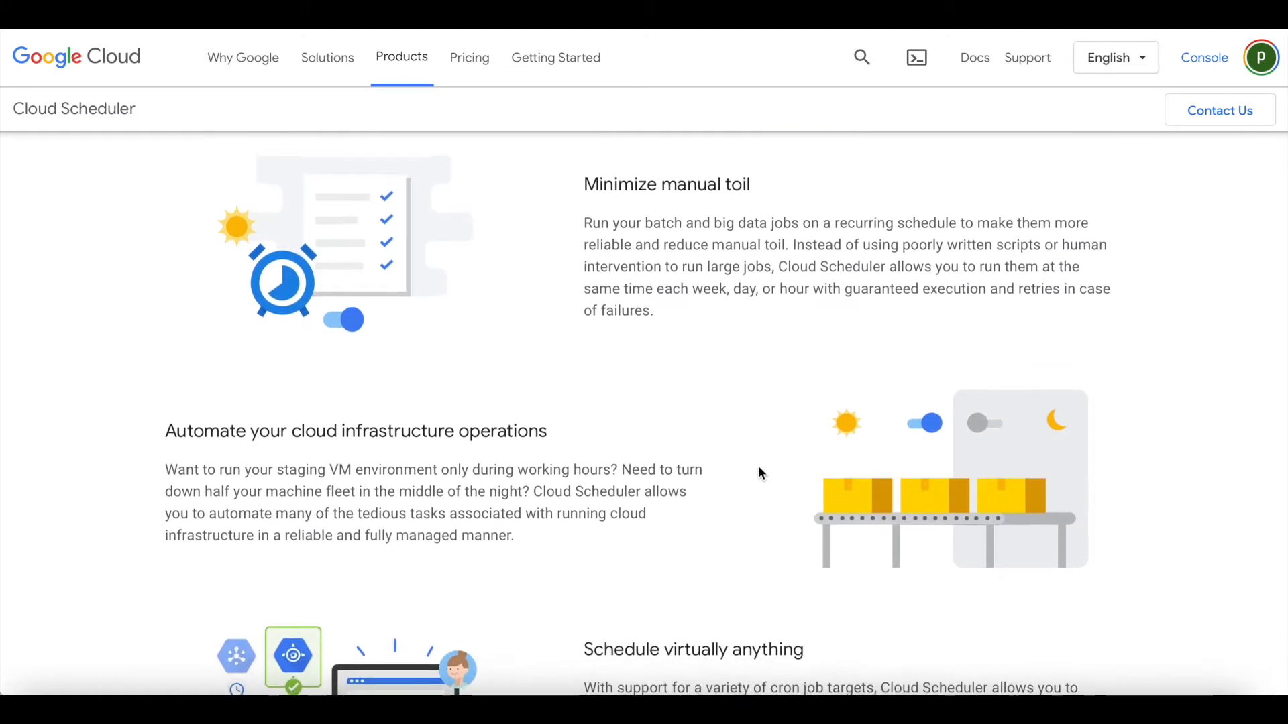
pyautogui.scroll(-3)
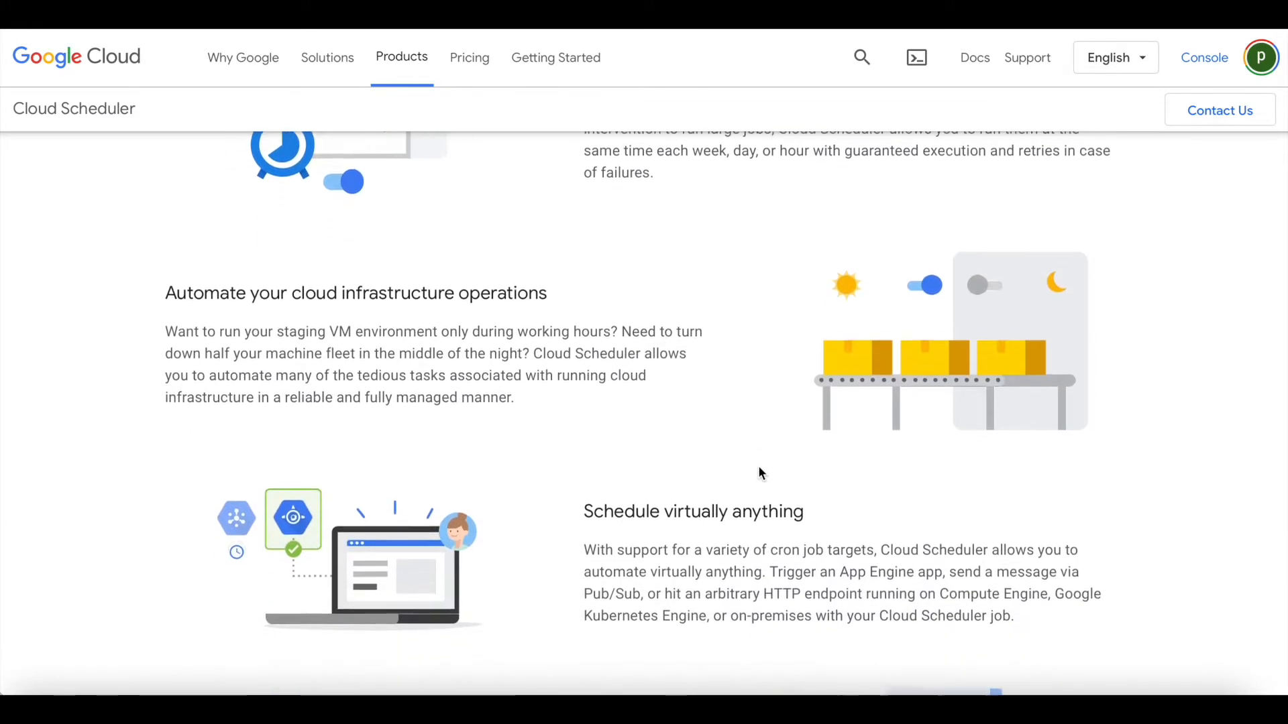
pyautogui.scroll(-3)
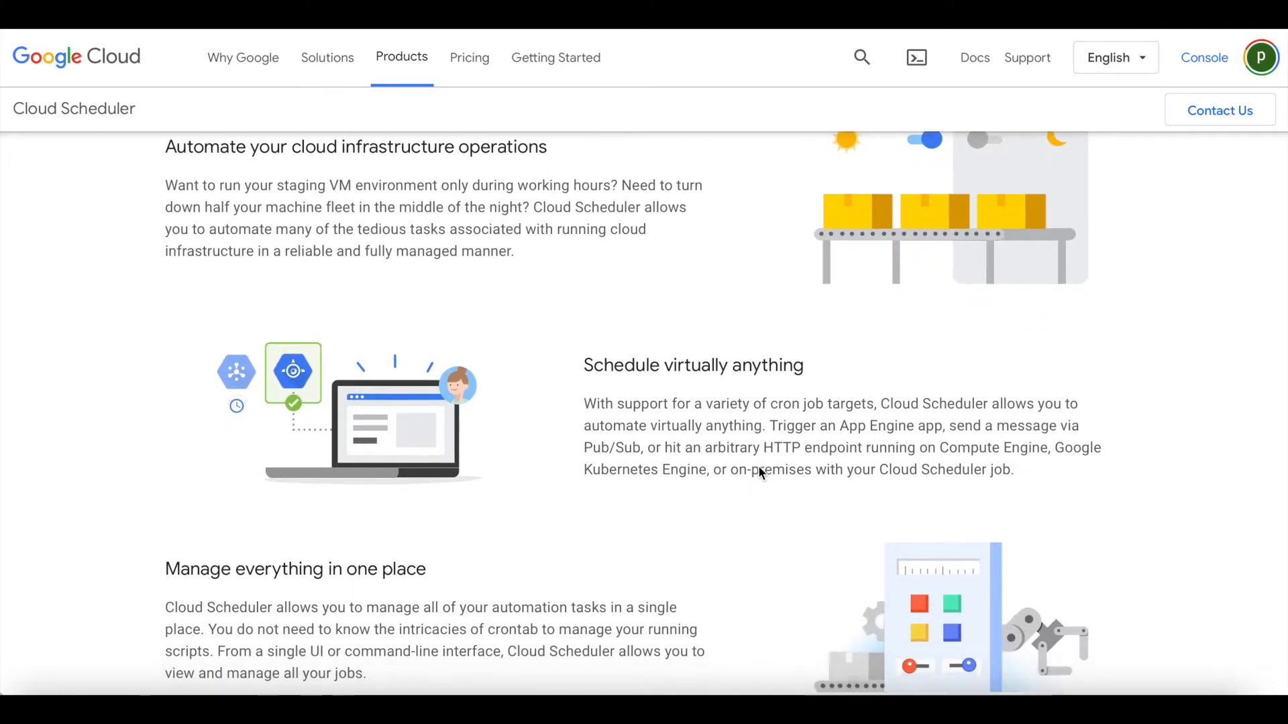
pyautogui.scroll(-3)
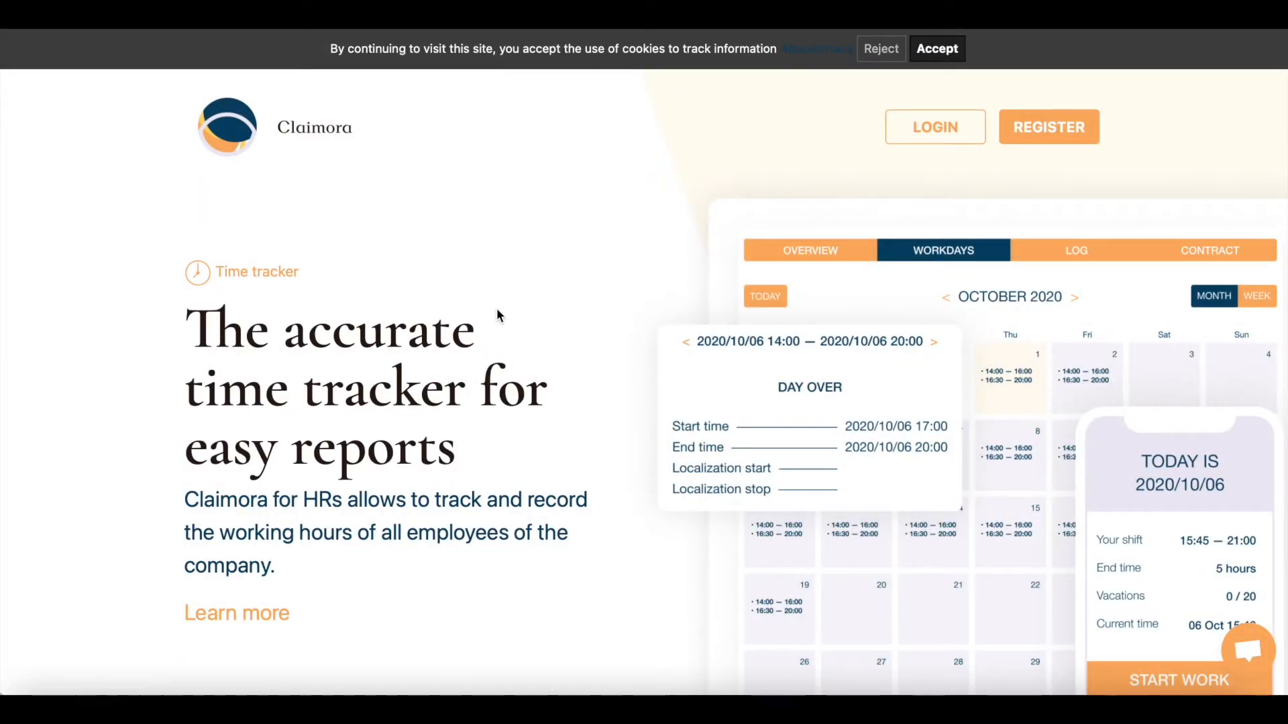
pyautogui.scroll(-3)
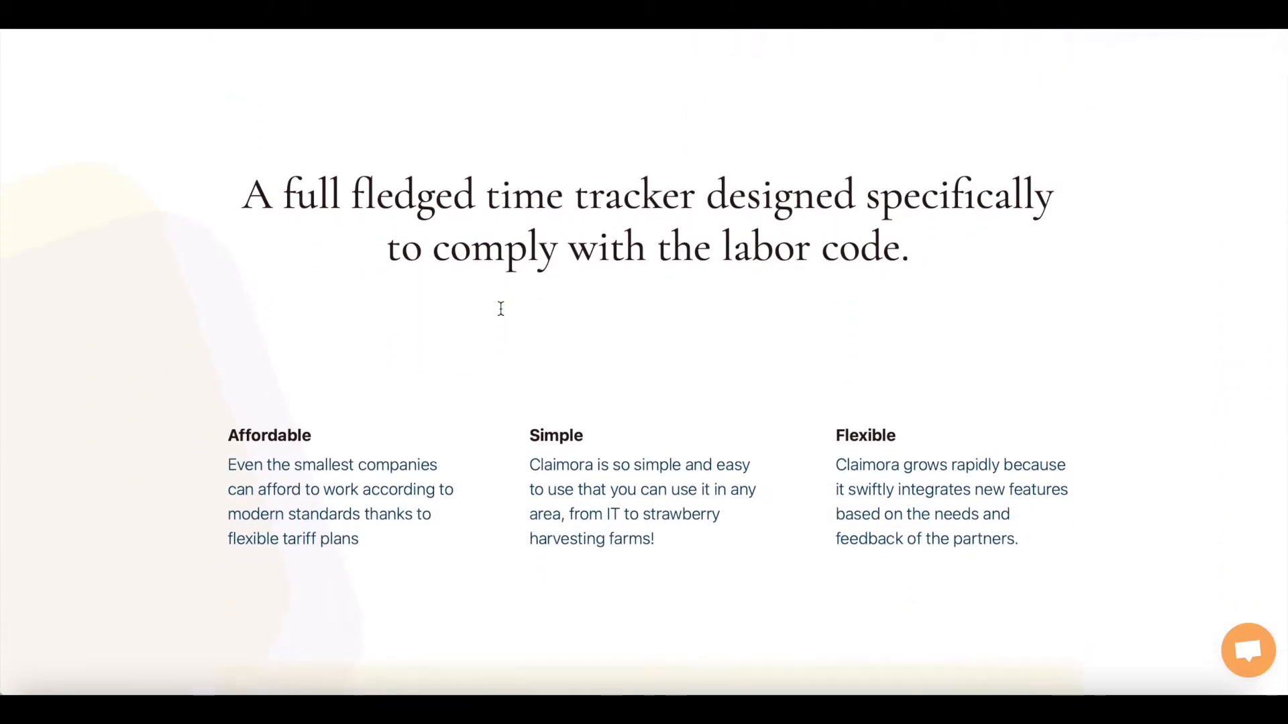
pyautogui.scroll(-3)
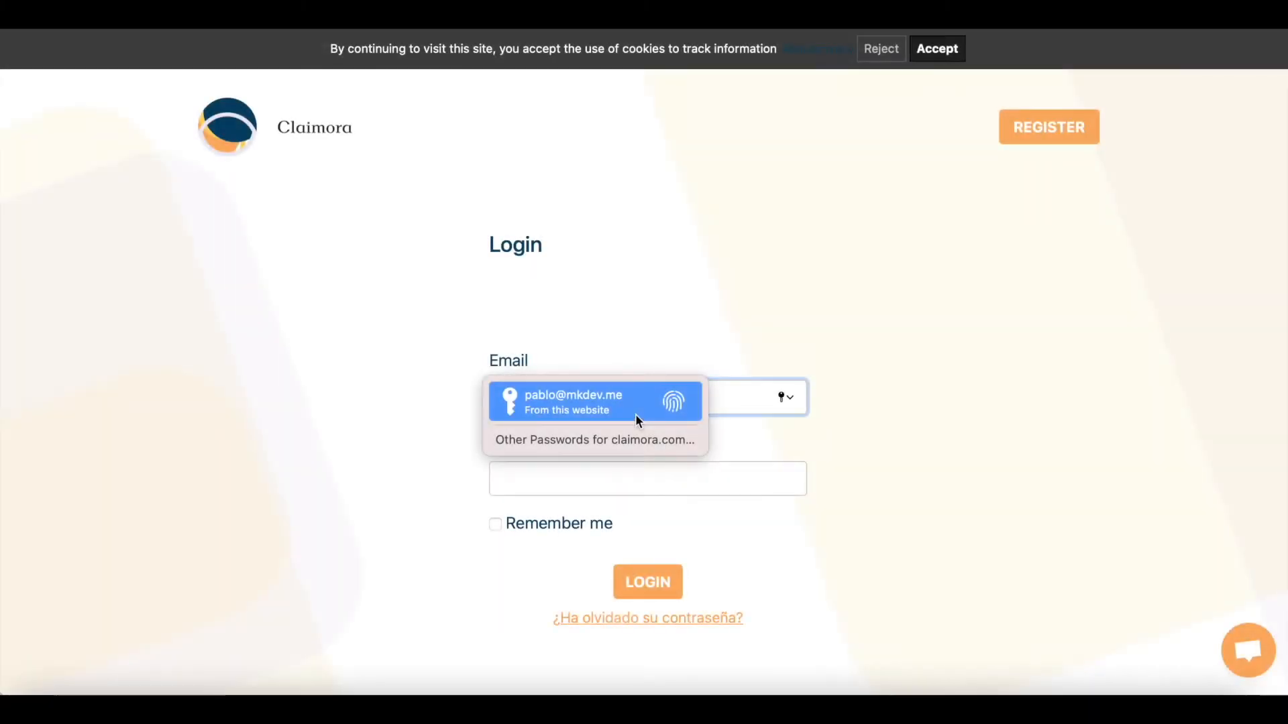
pyautogui.click(572, 401)
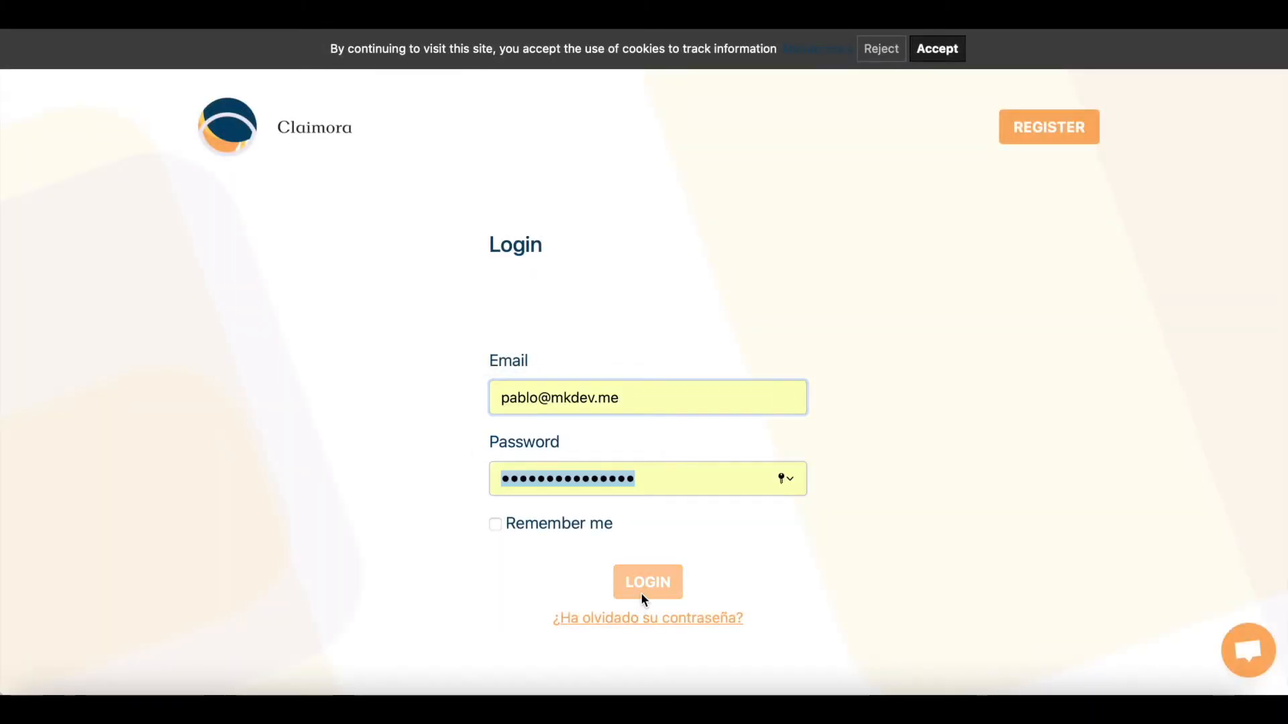
pyautogui.click(647, 581)
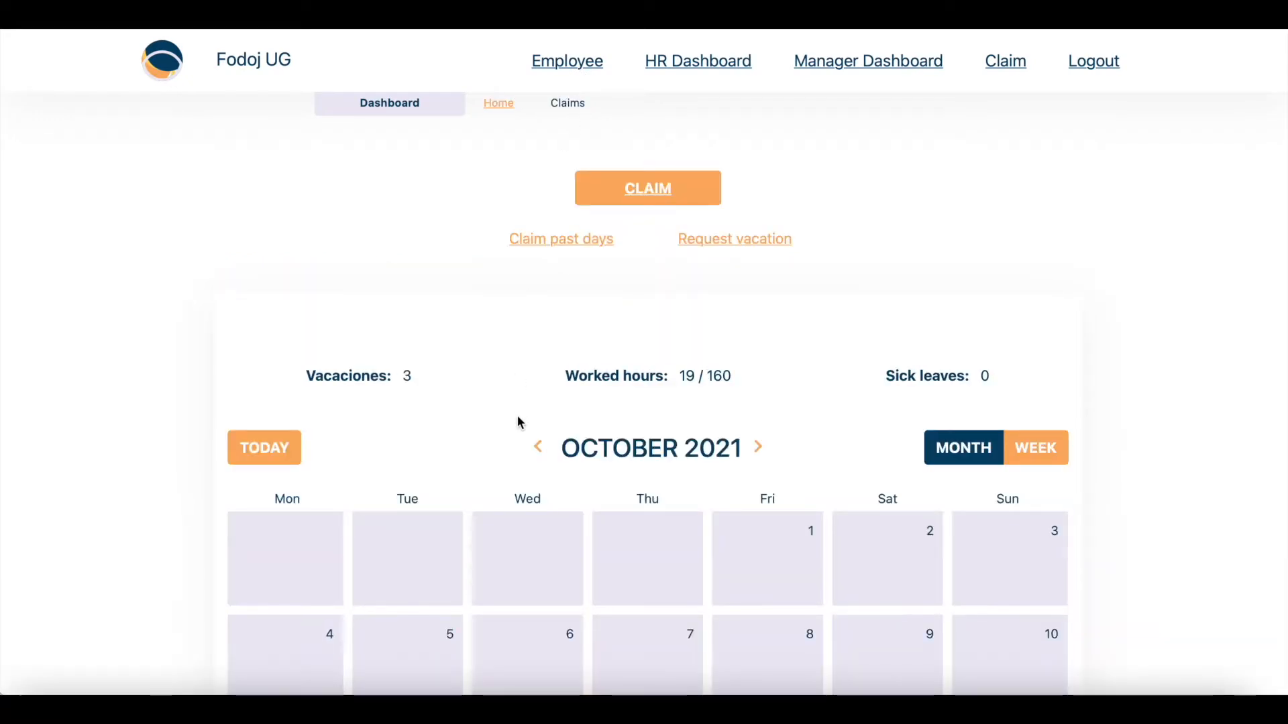
# Go to claiming hours for past days from the dashboard calendar.
pyautogui.scroll(-3)
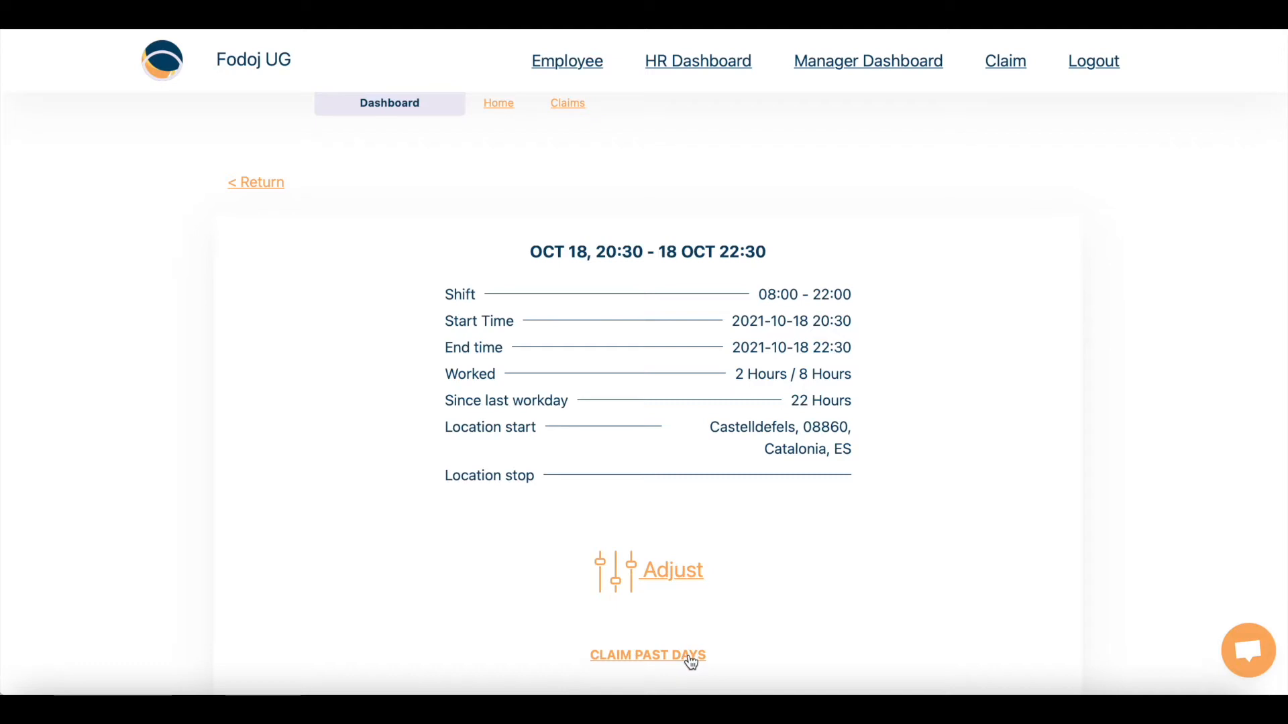
pyautogui.click(647, 655)
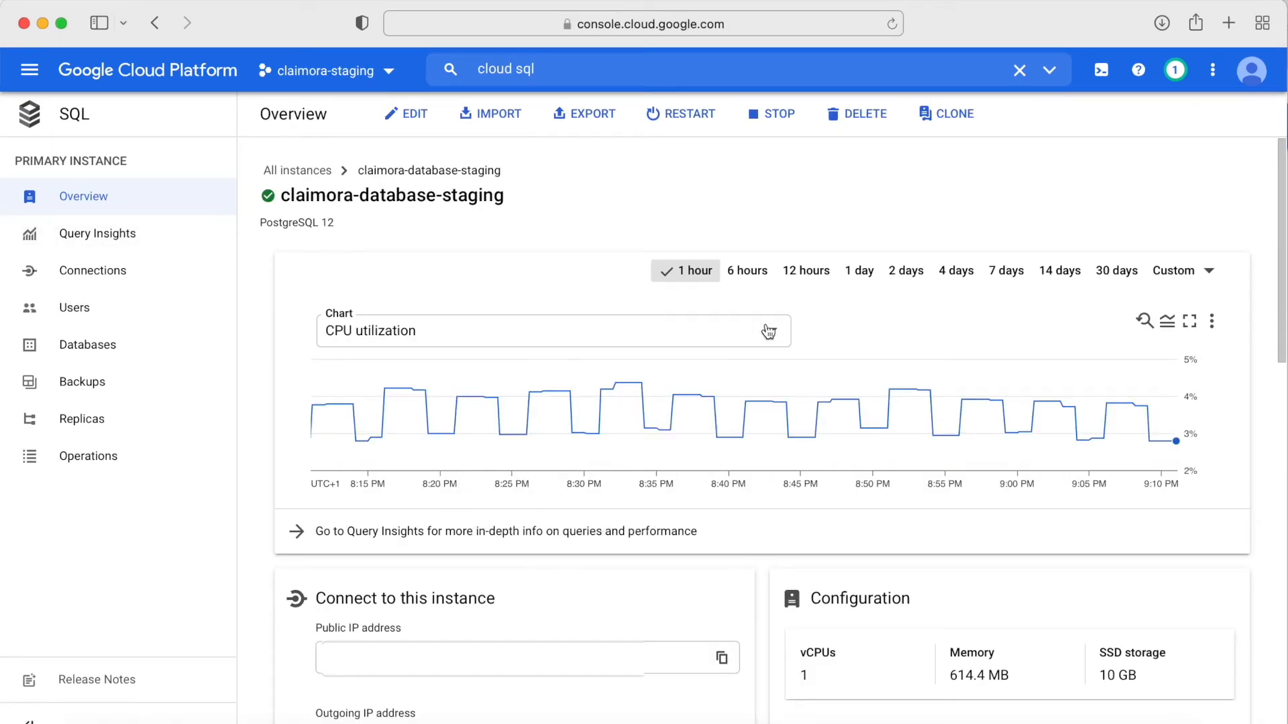
# Widen the staging database CPU chart to 30 days, then search for 'cloud function'.
pyautogui.click(1115, 270)
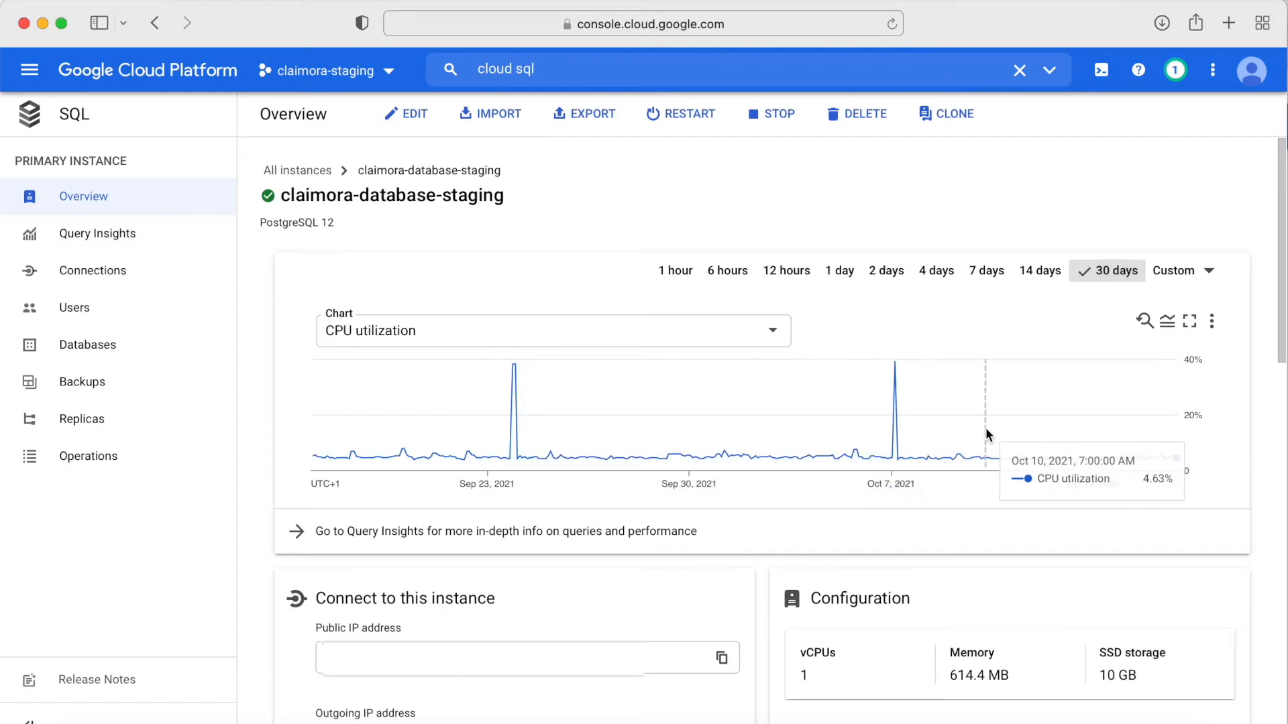
pyautogui.moveTo(994, 433)
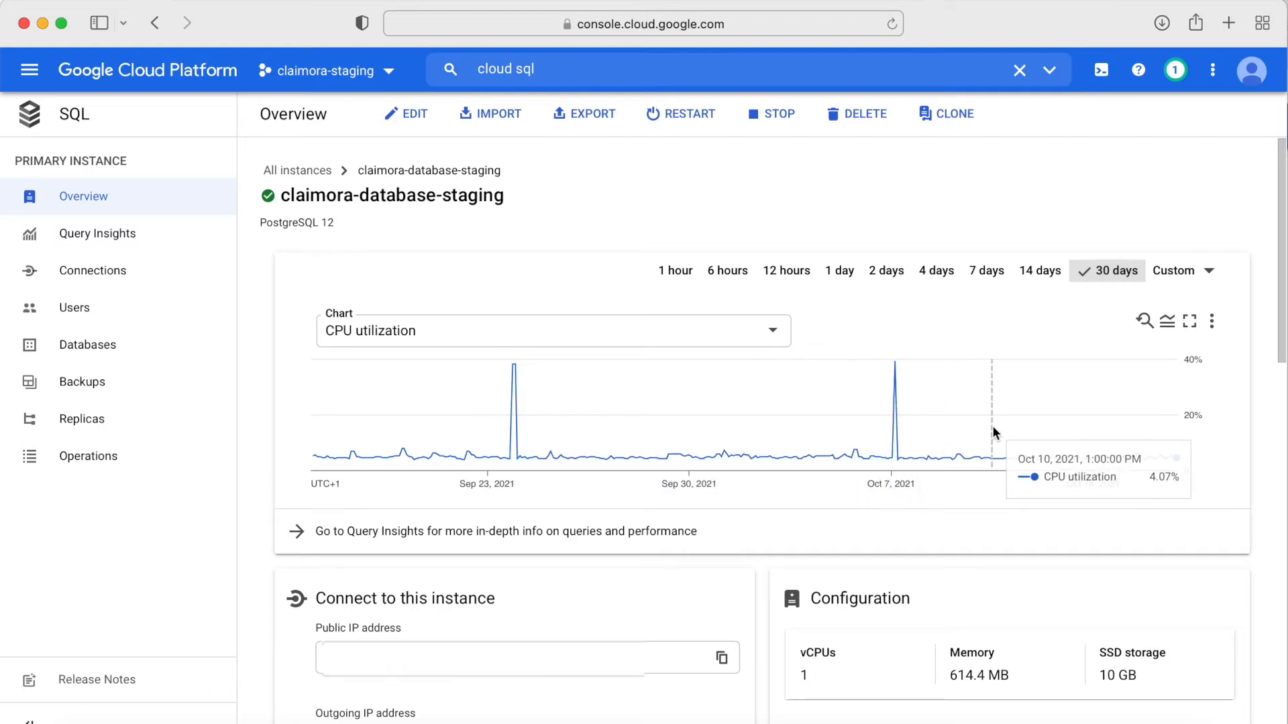
pyautogui.moveTo(871, 378)
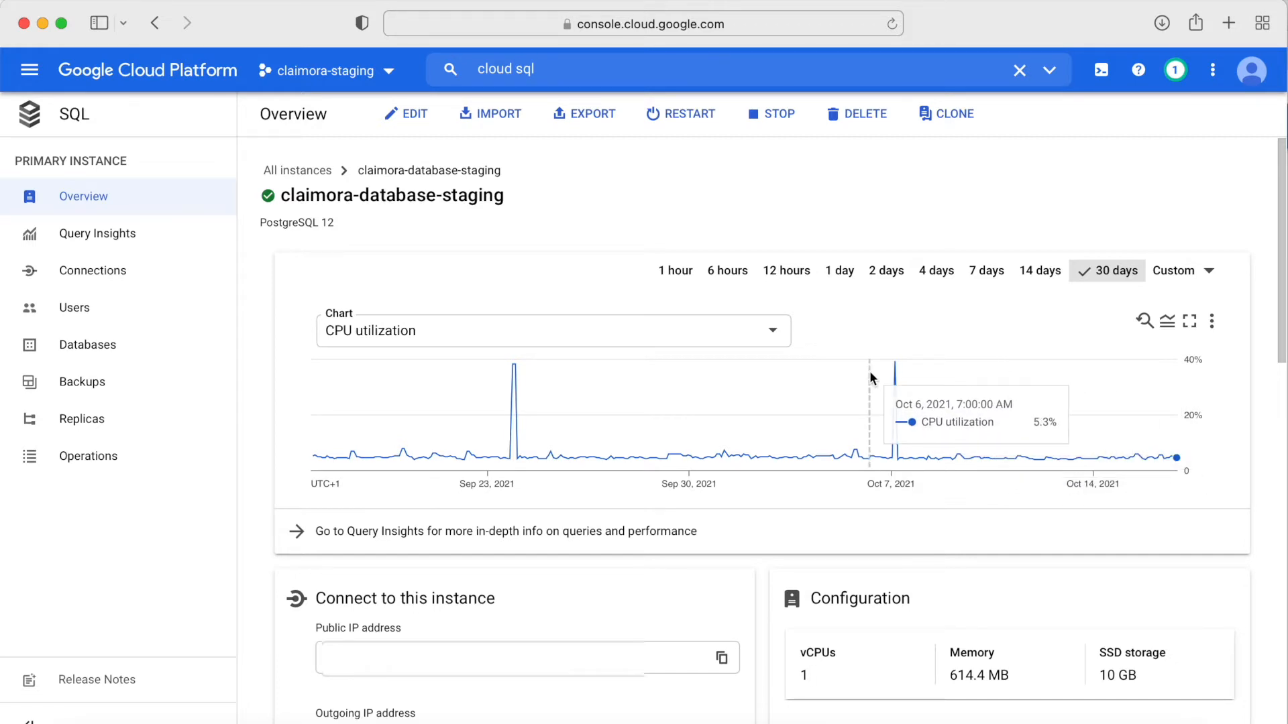
pyautogui.write('cloud function')
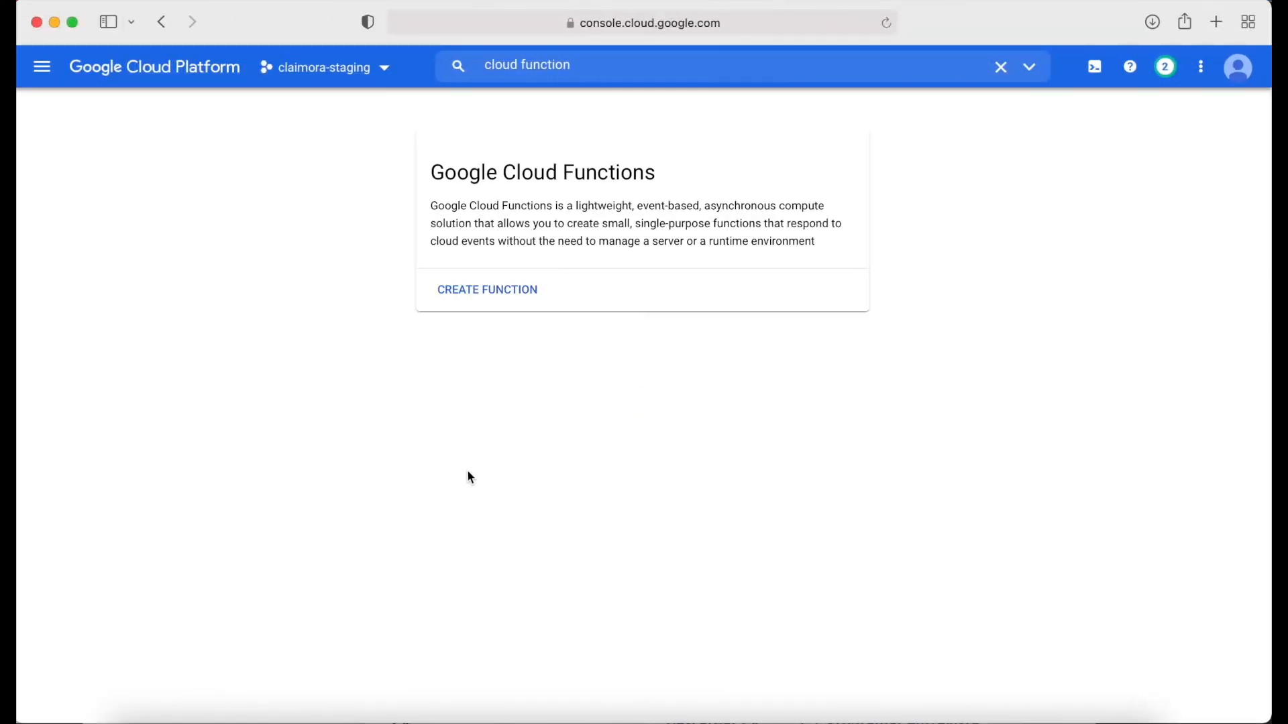
# Create a new Cloud Function named sql-up-down in region europe-west1.
pyautogui.click(486, 290)
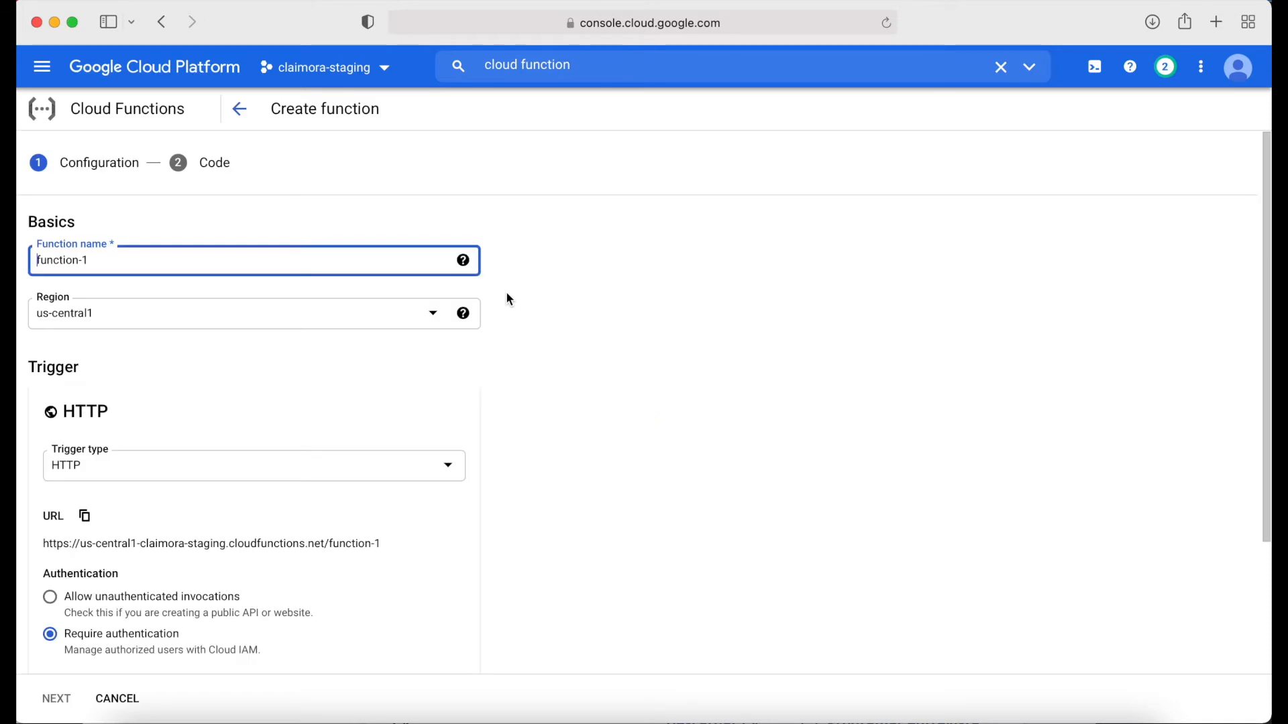
pyautogui.write('sql-up-down')
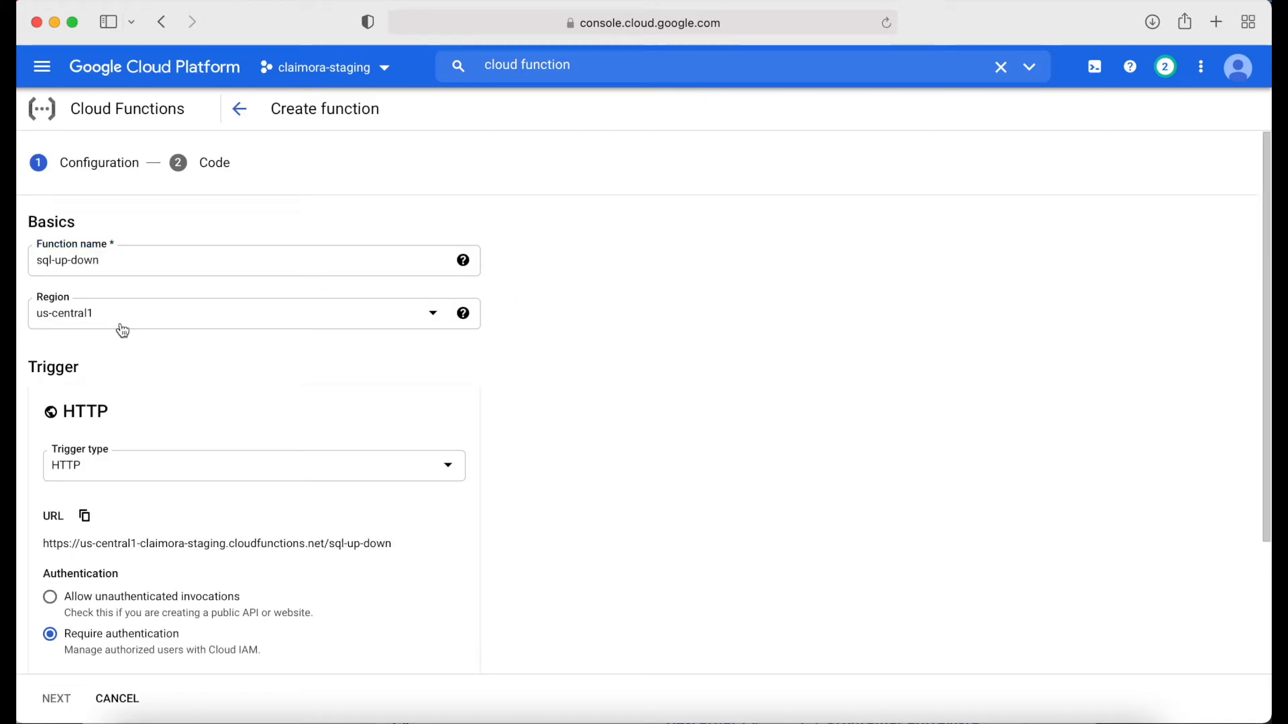
pyautogui.click(247, 313)
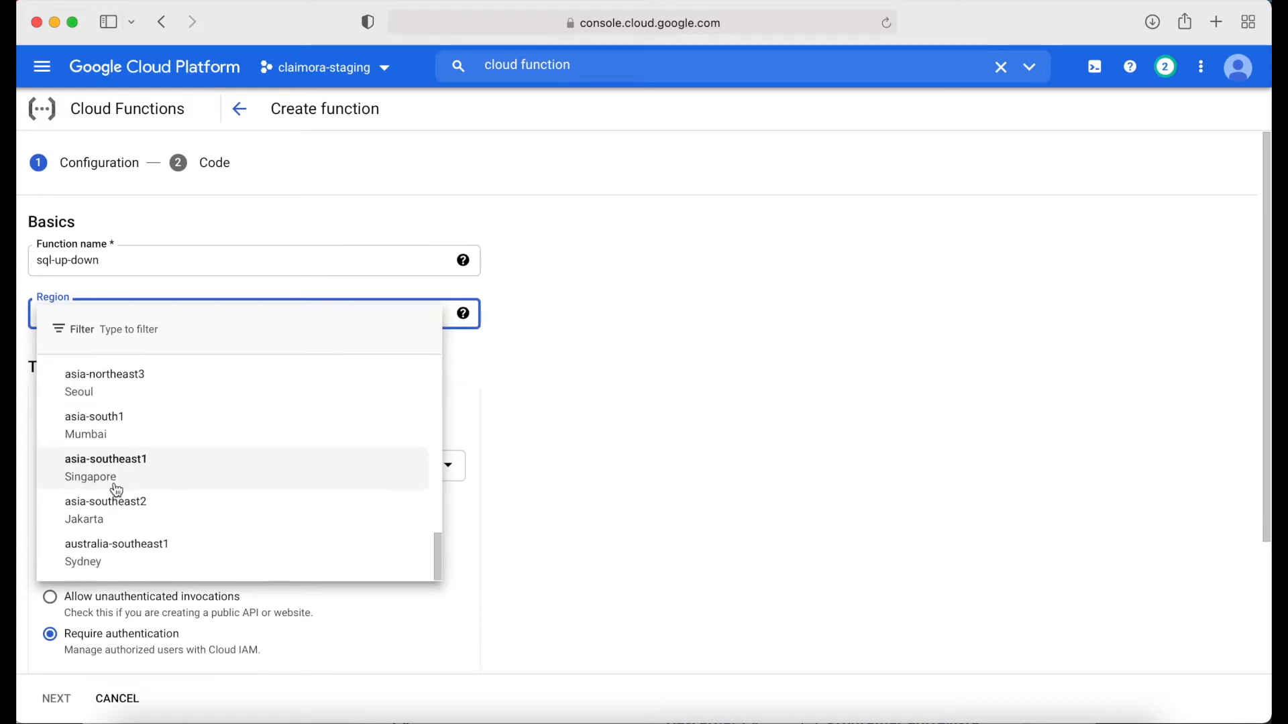
pyautogui.write('europe')
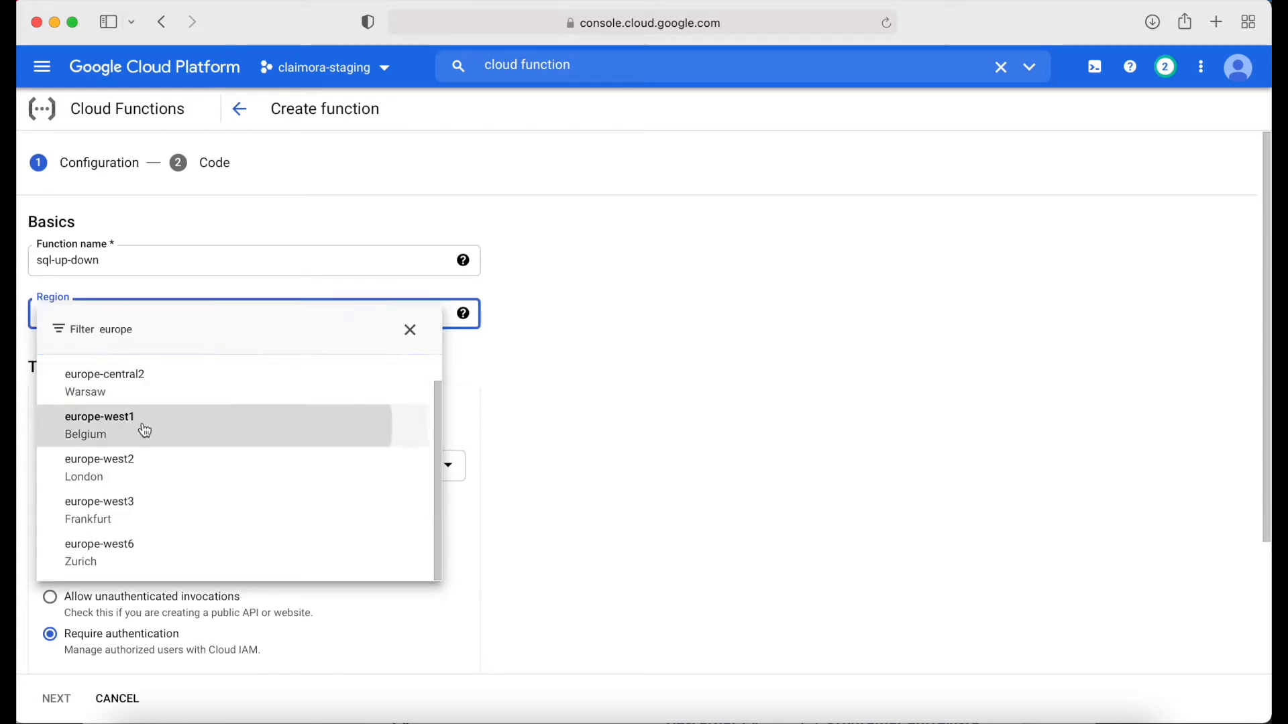
pyautogui.click(98, 425)
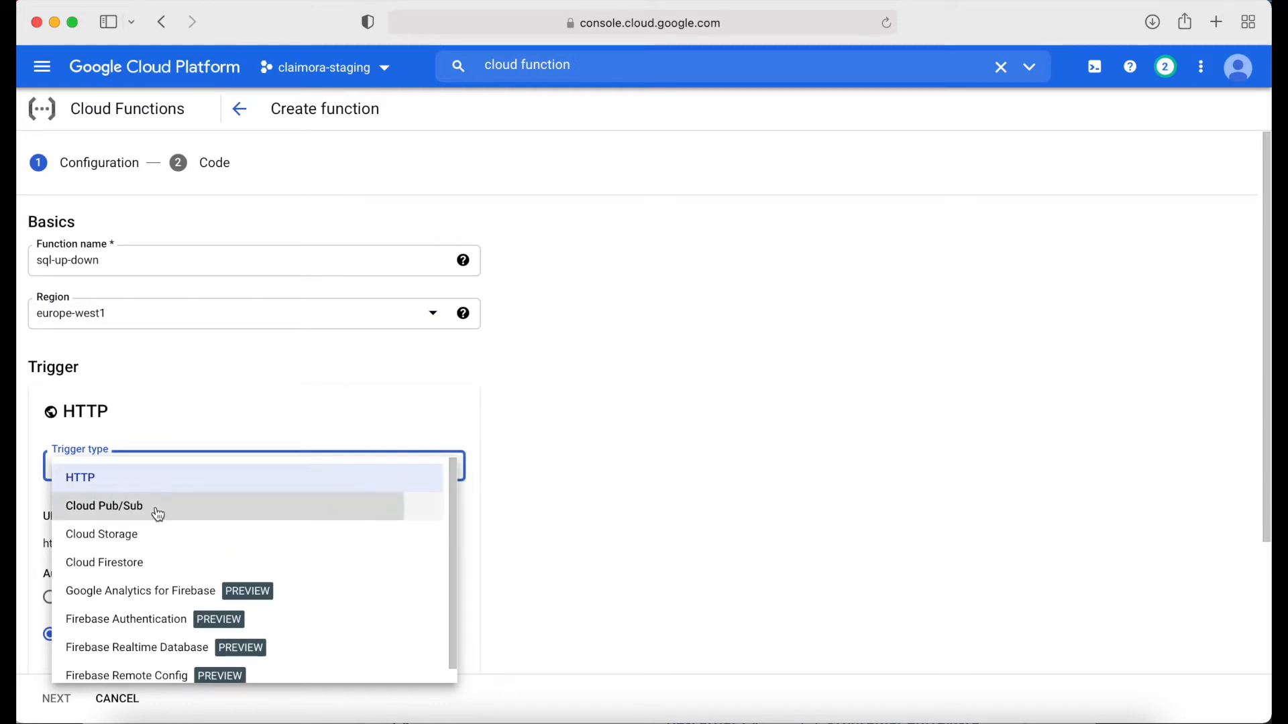
# Trigger it from Cloud Pub/Sub with a new topic and choose the runtime.
pyautogui.click(105, 506)
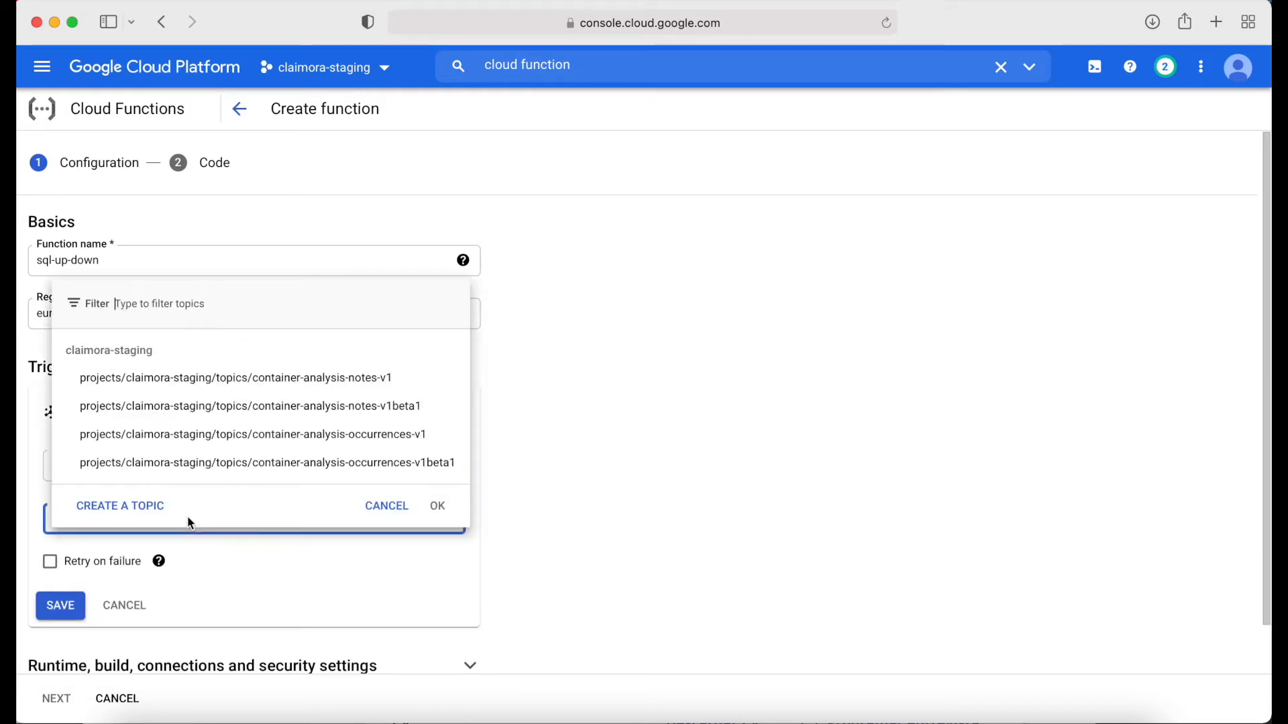
pyautogui.click(120, 506)
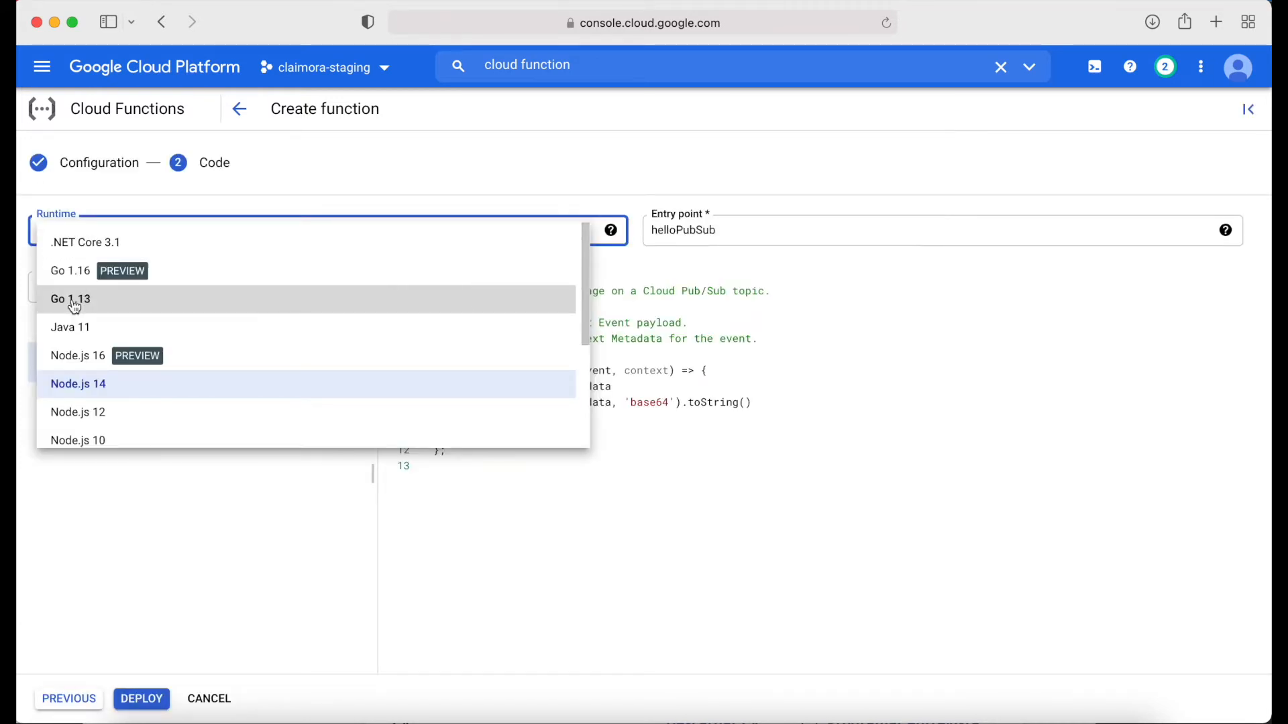
pyautogui.click(71, 299)
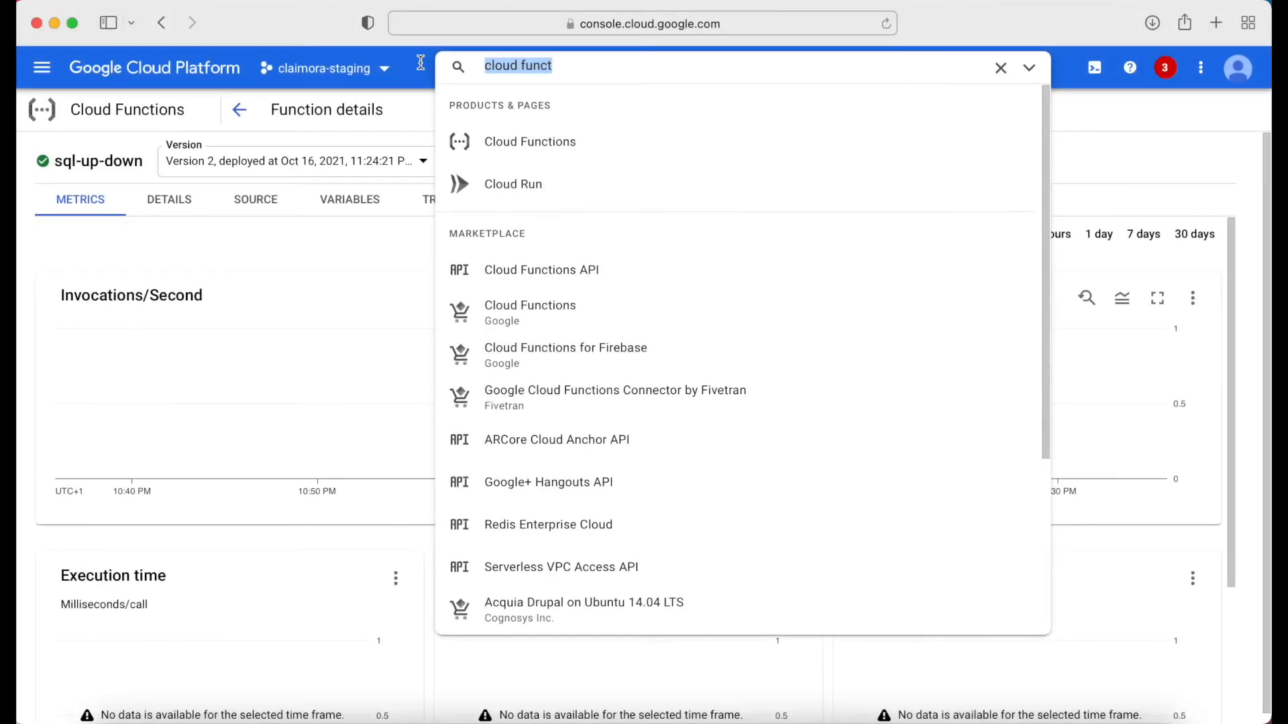
pyautogui.write('iam admin')
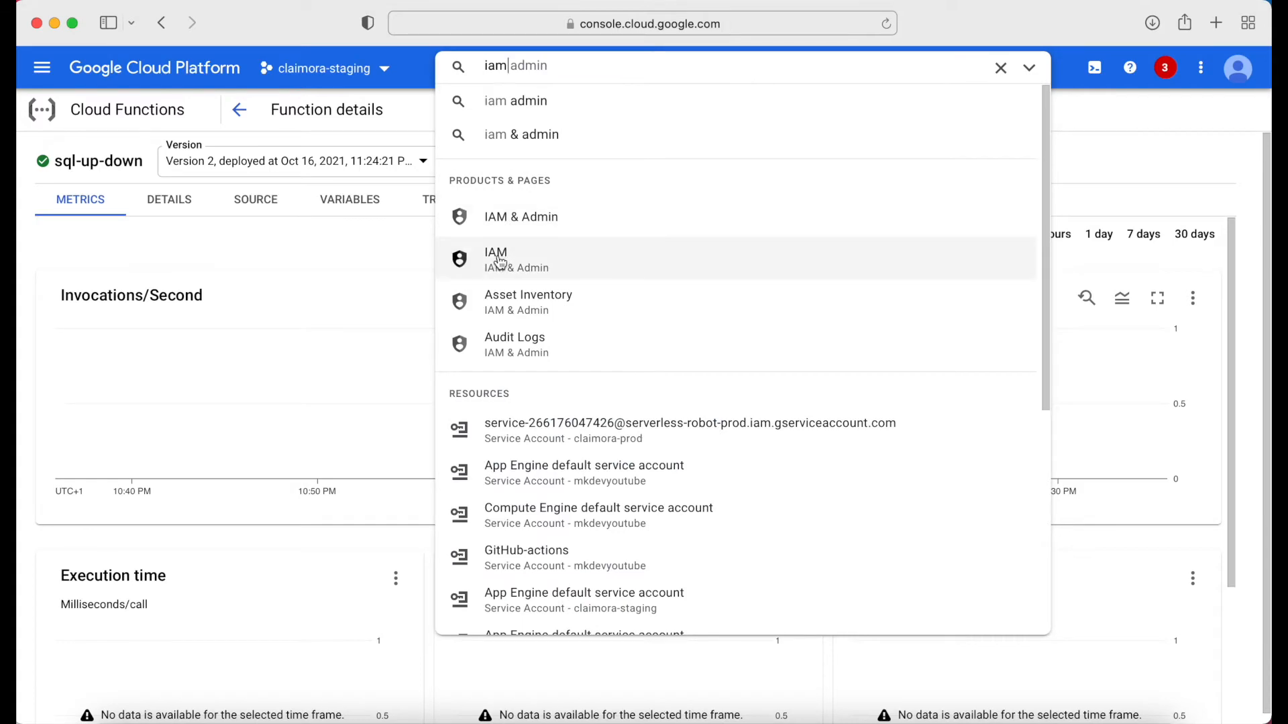
pyautogui.click(496, 259)
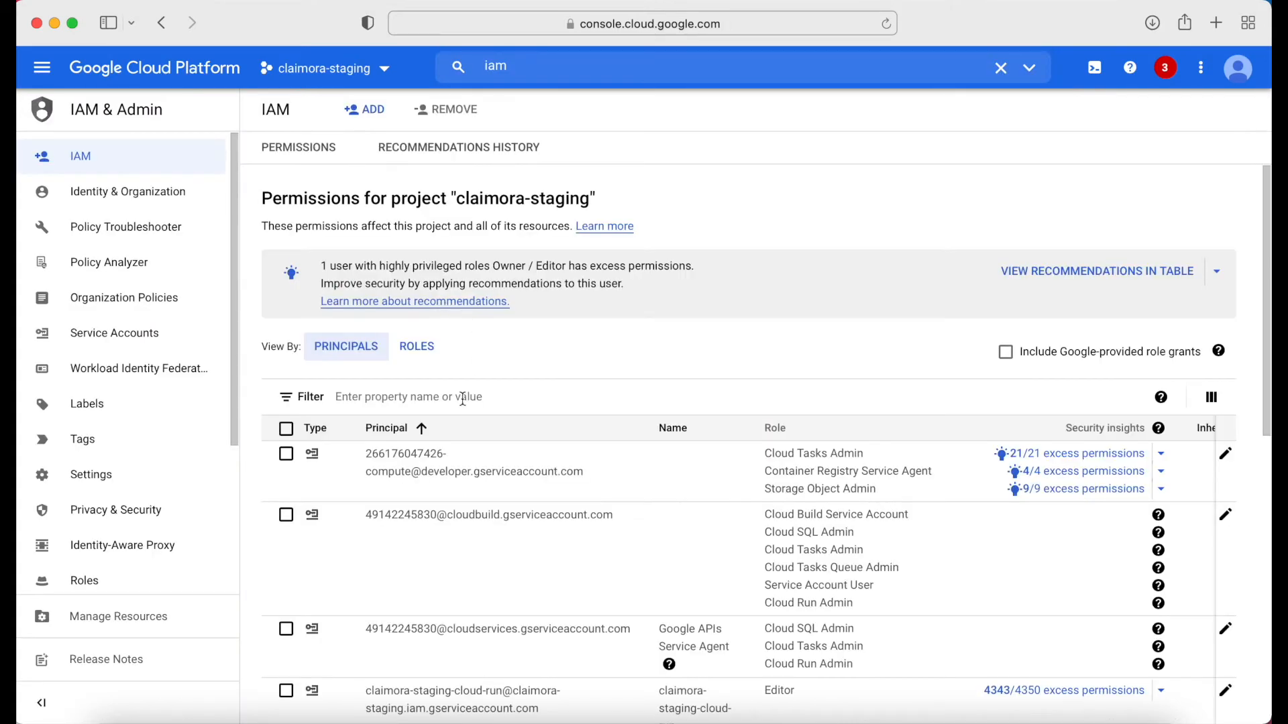
pyautogui.click(363, 108)
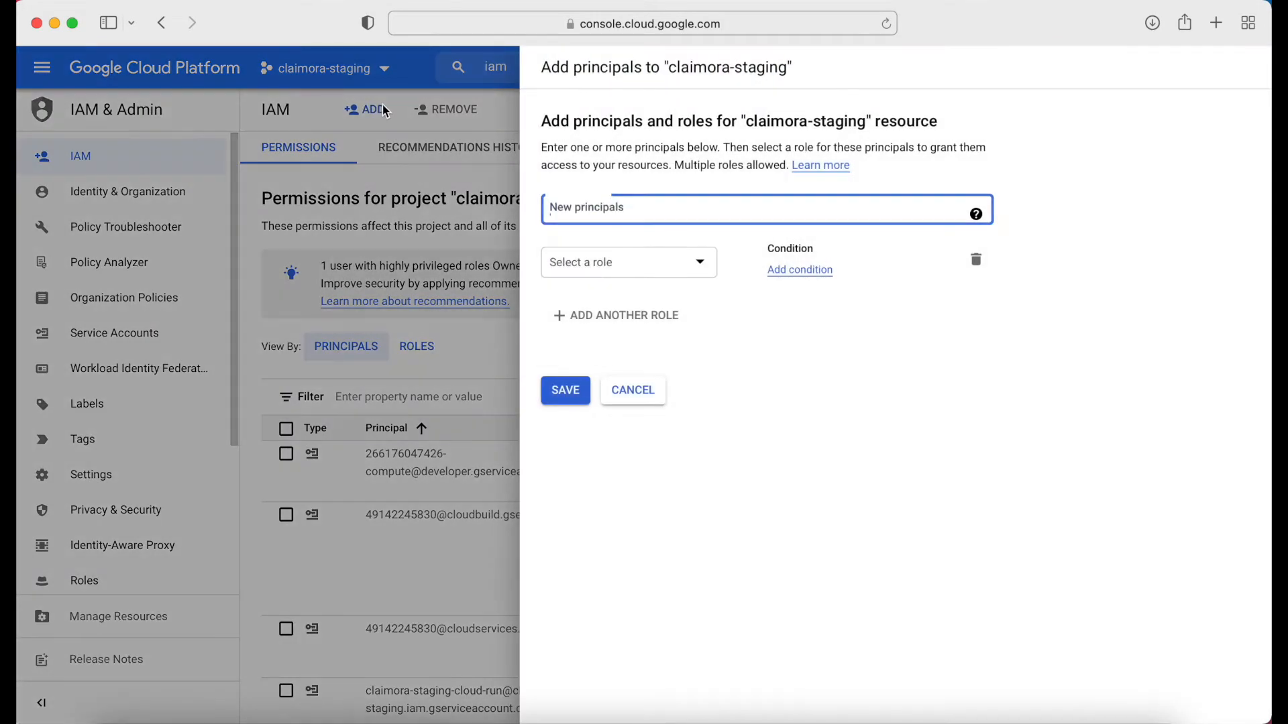
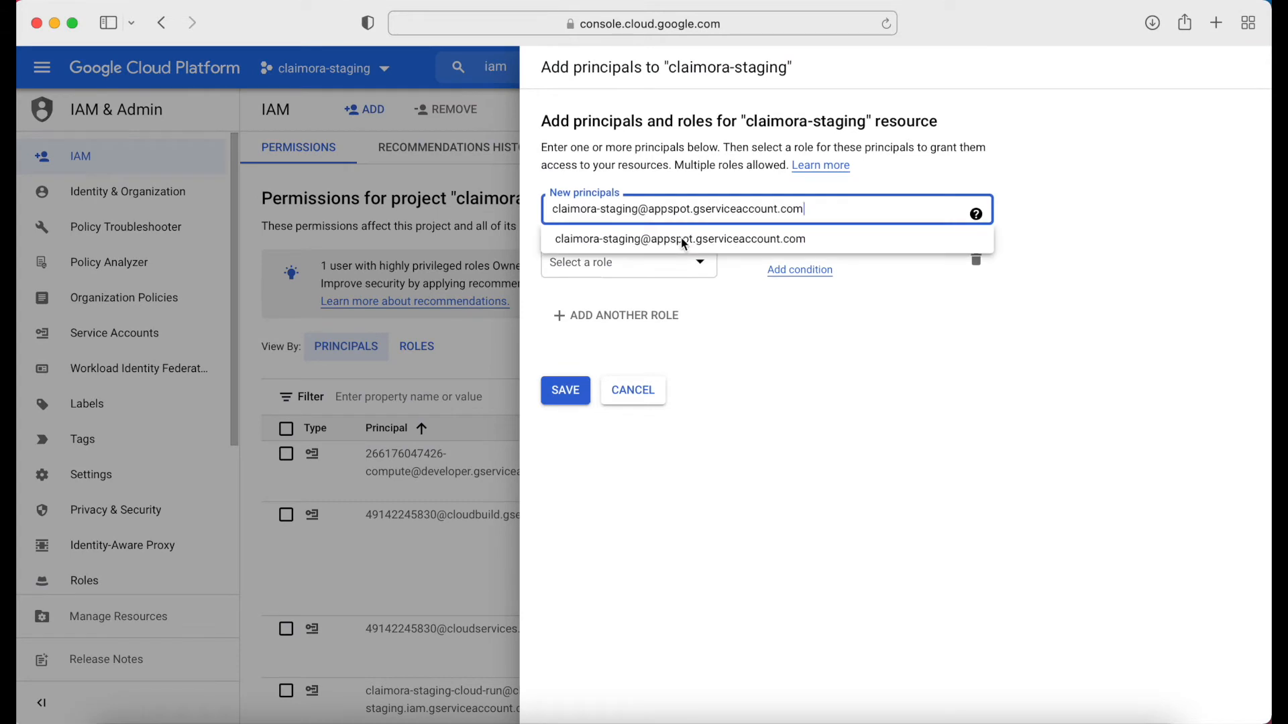
pyautogui.click(628, 262)
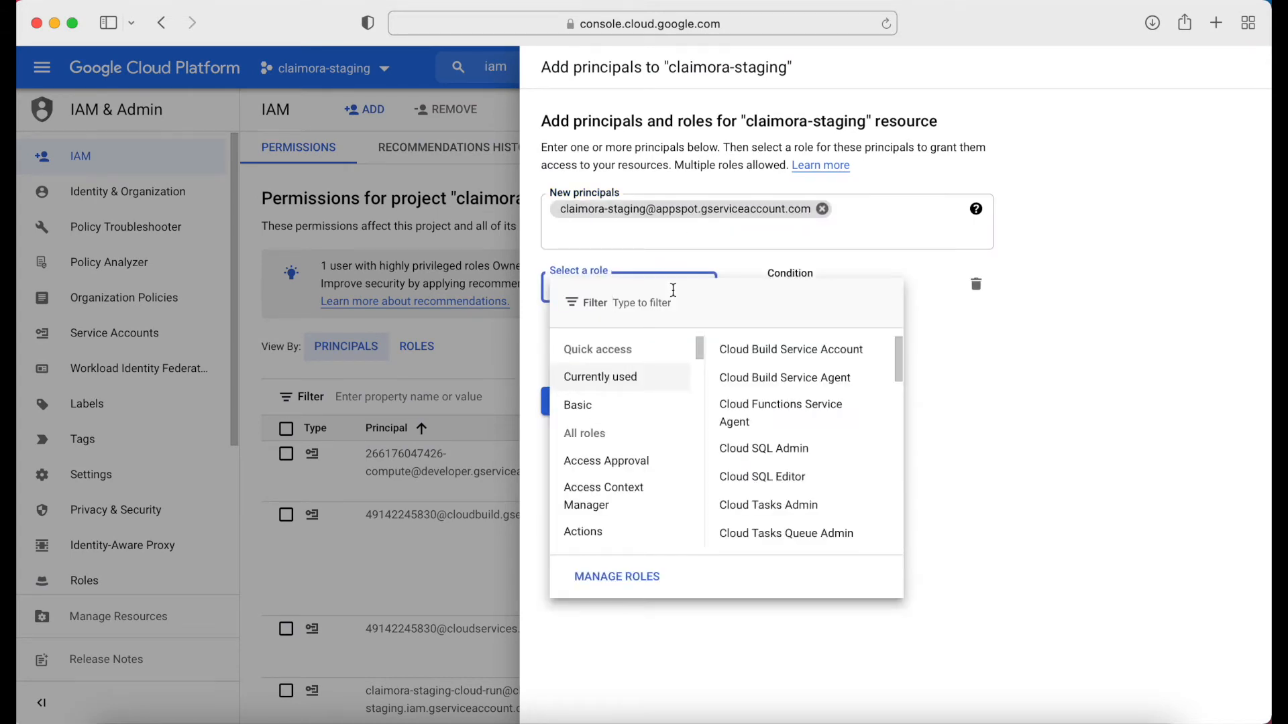
# Assign it the Cloud SQL Admin role and save the grant.
pyautogui.write('cloud sql')
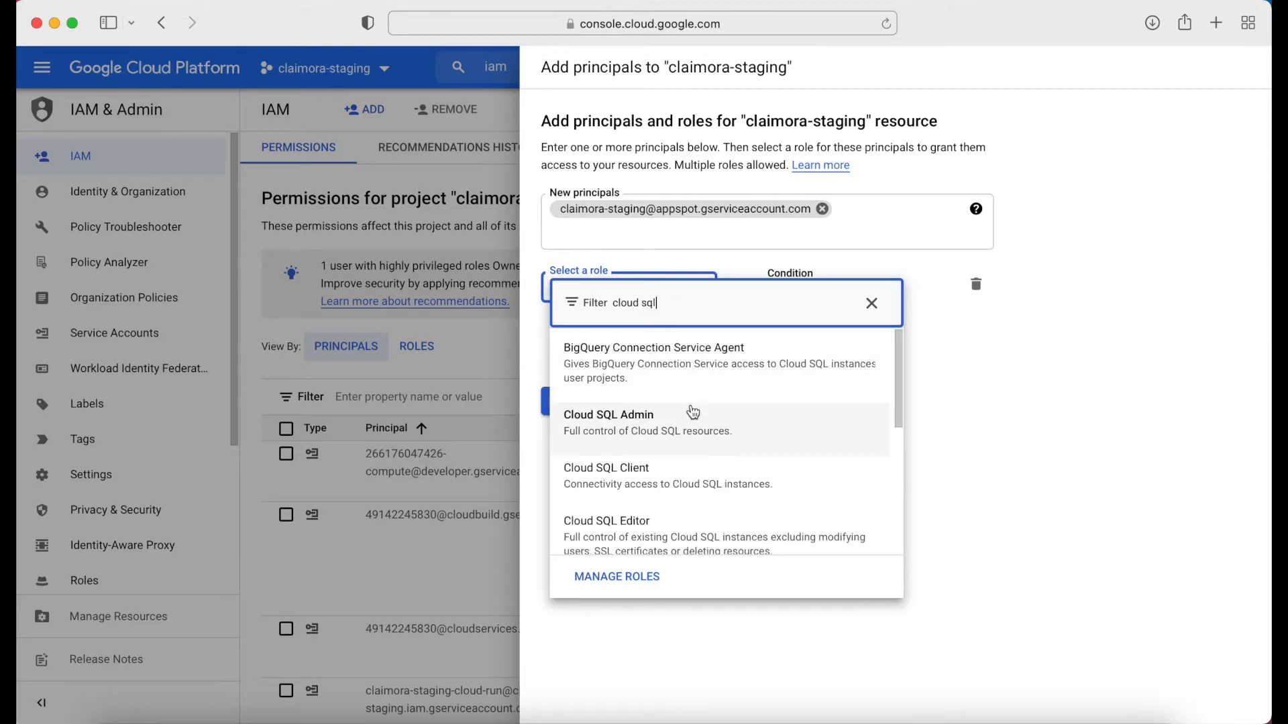
pyautogui.click(609, 415)
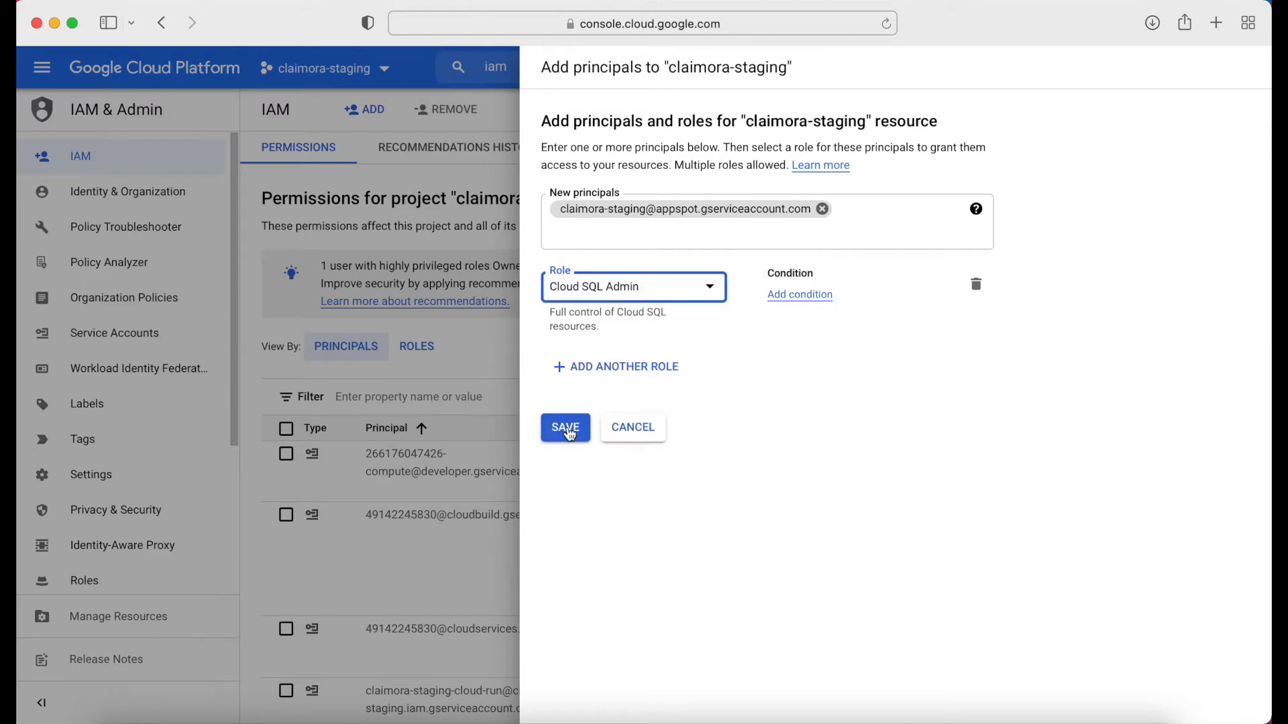
pyautogui.click(565, 426)
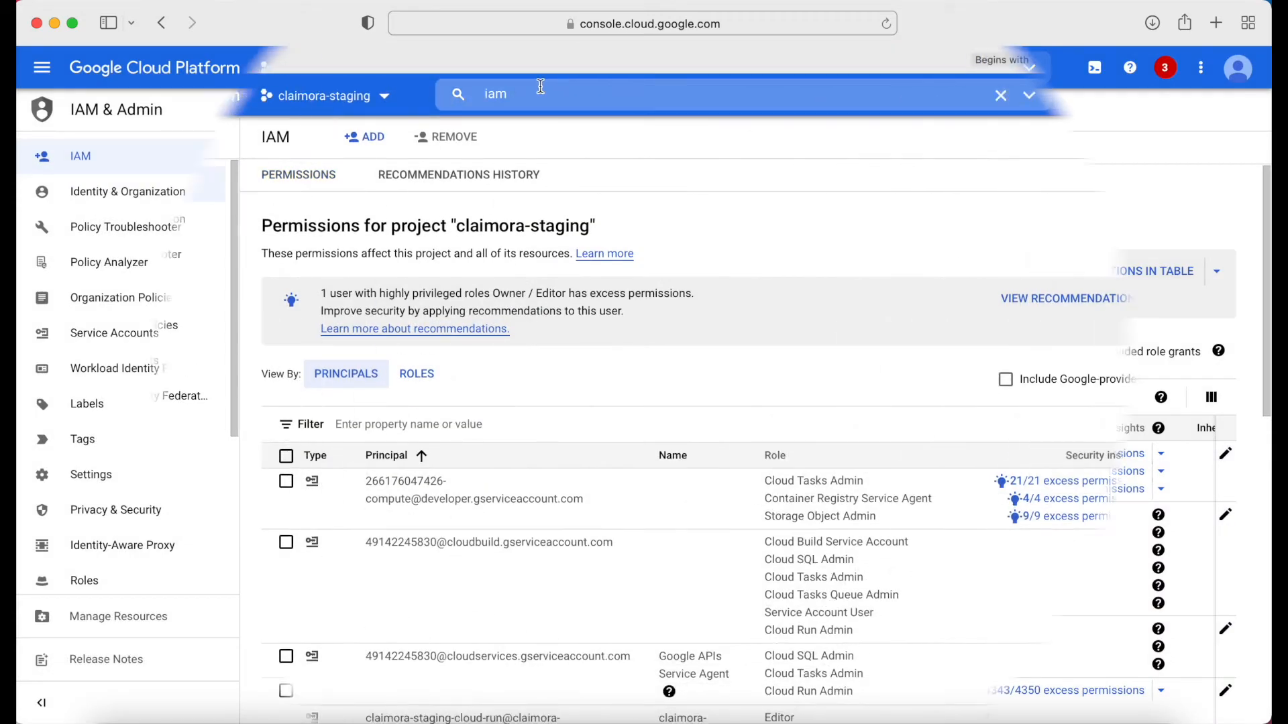
# Open the database-up-down Pub/Sub topic and show its Messages section.
pyautogui.write('pub/sub')
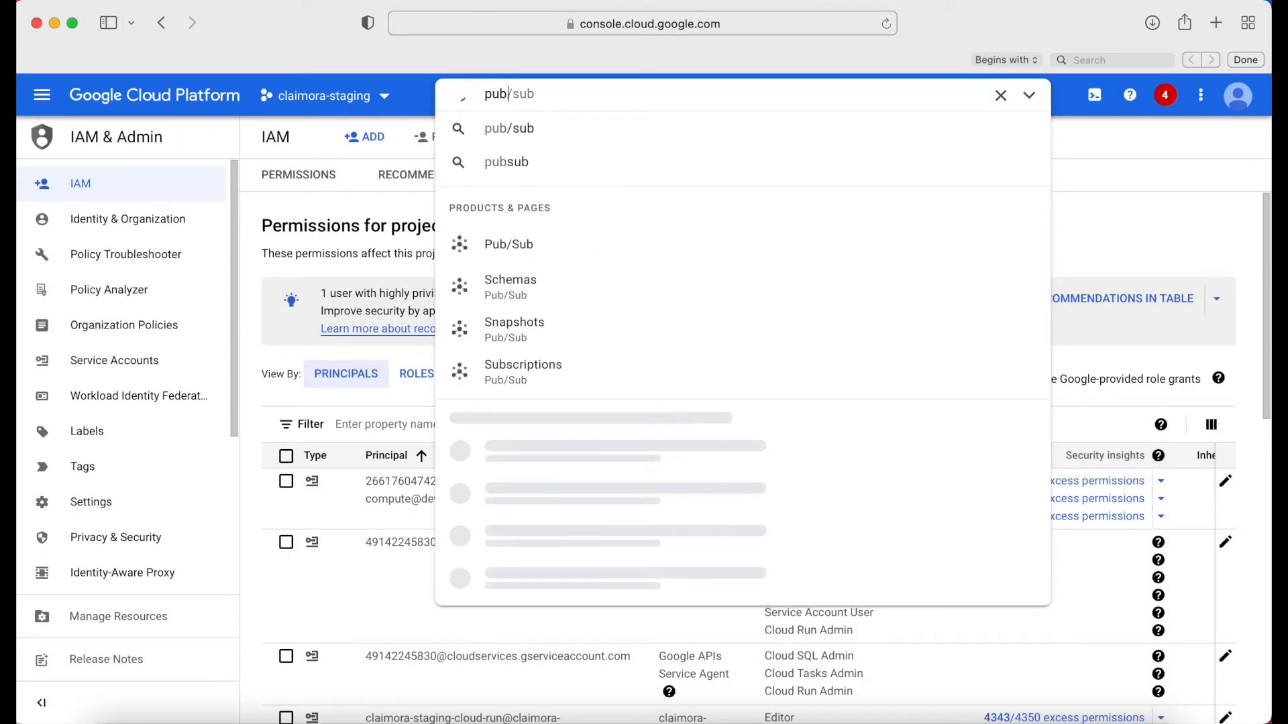
pyautogui.click(509, 244)
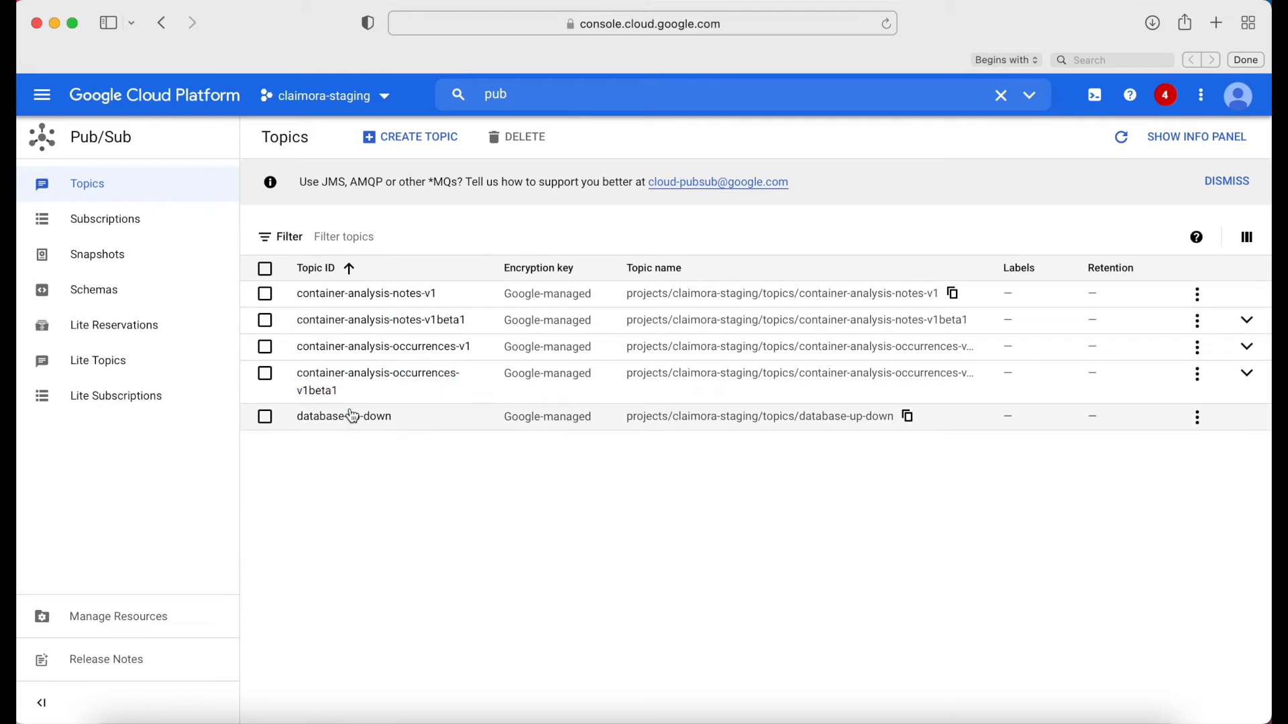
pyautogui.click(344, 416)
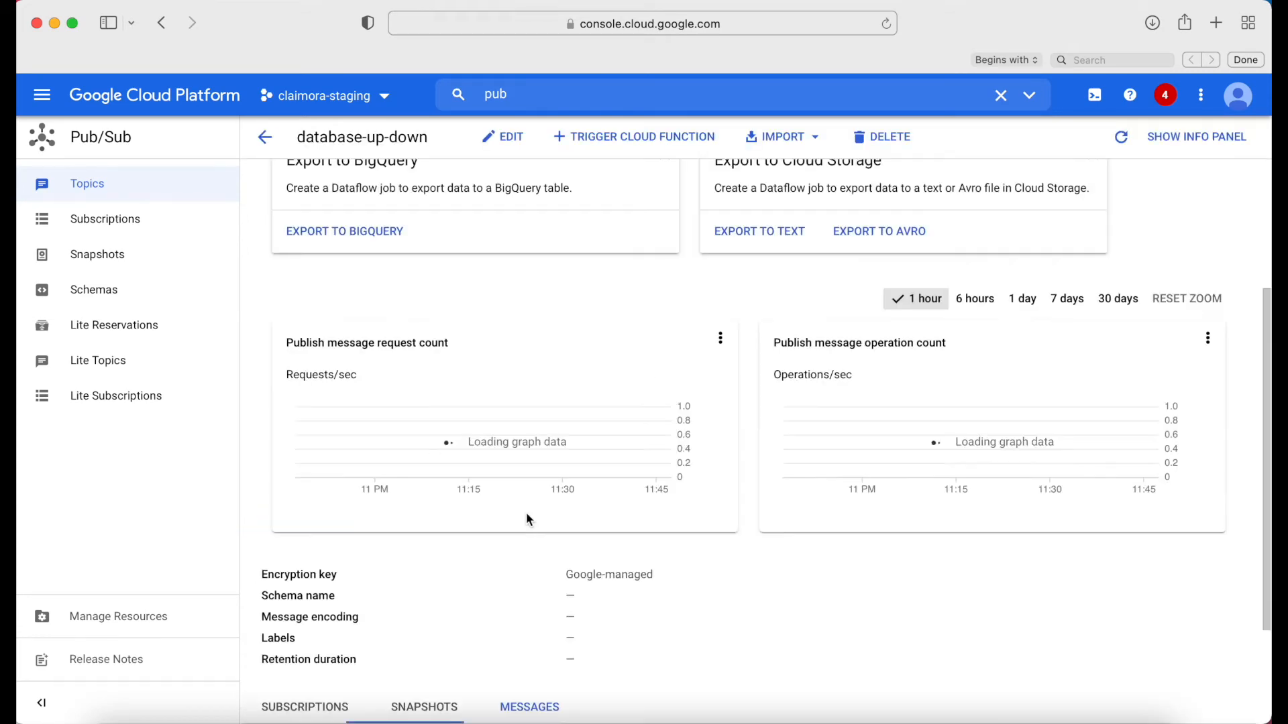
pyautogui.click(528, 707)
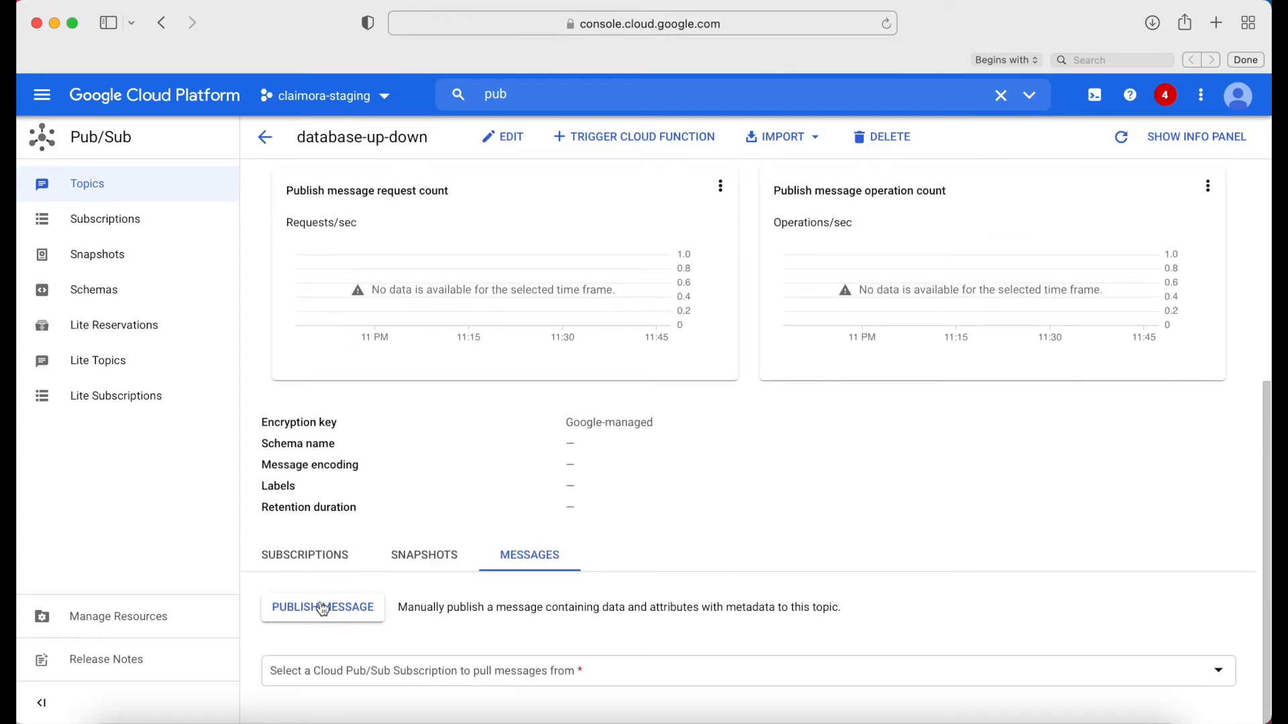
# Publish a stop message for claimora-database-staging in project claimora-staging to the topic.
pyautogui.click(322, 607)
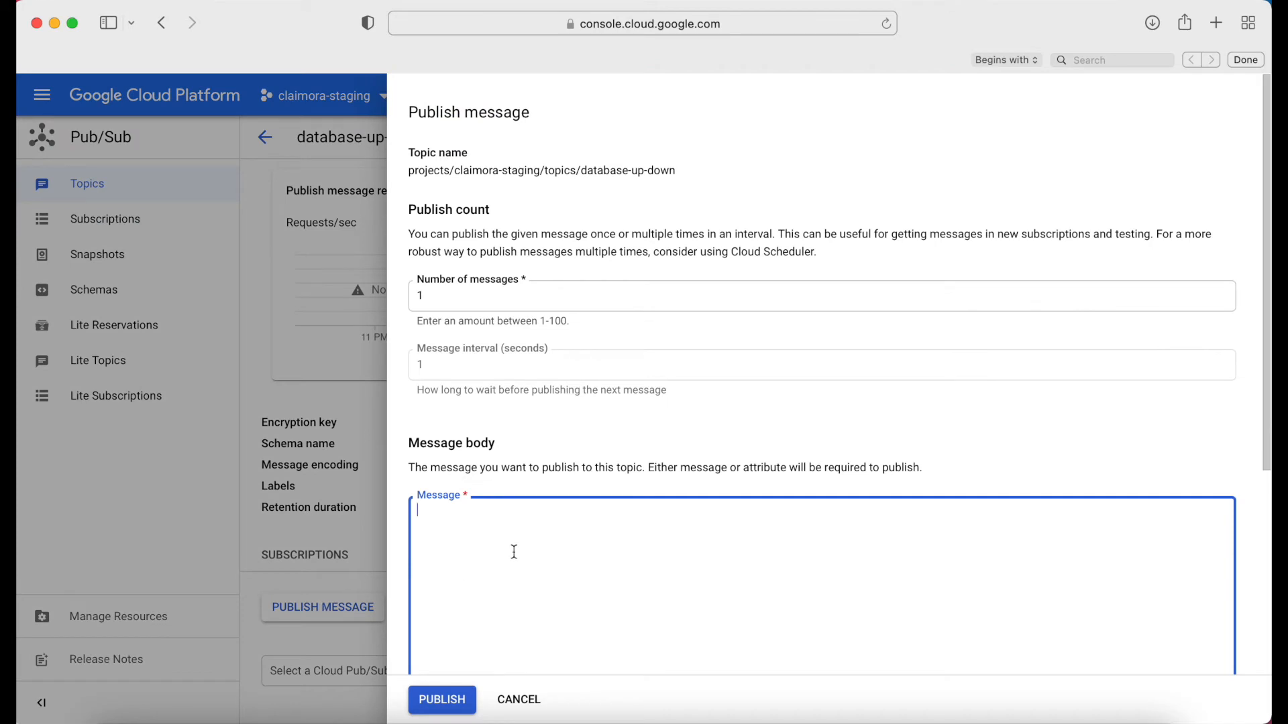
pyautogui.write('{"Instance": "claimora-database-staging", "Project": "claimora-staging", "Action": "stop"}')
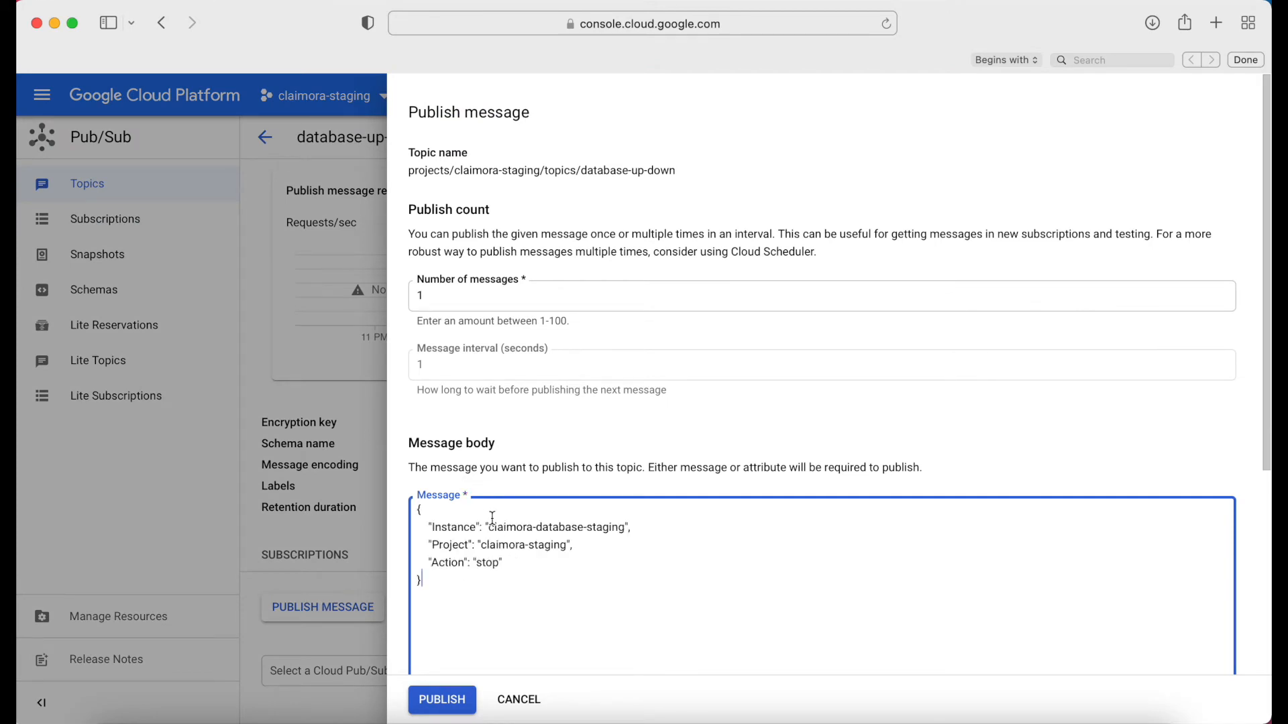
pyautogui.moveTo(482, 545)
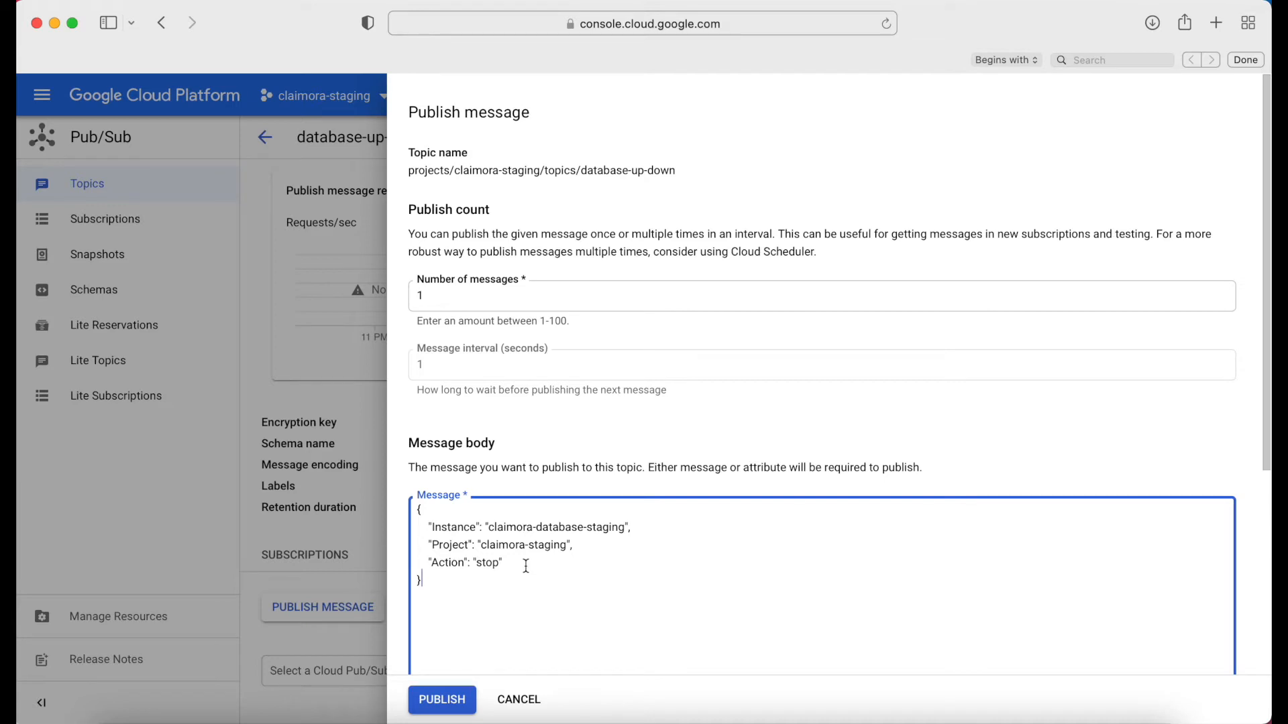
pyautogui.click(441, 700)
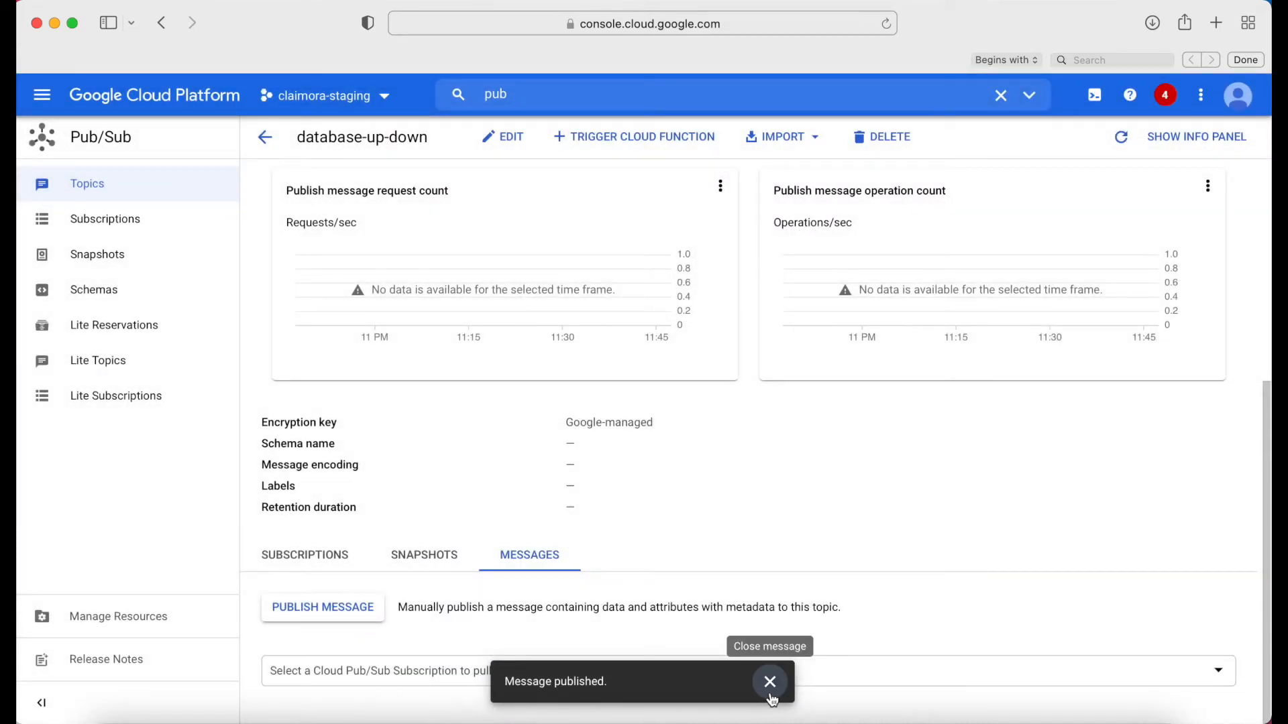
pyautogui.write('cloud build settings')
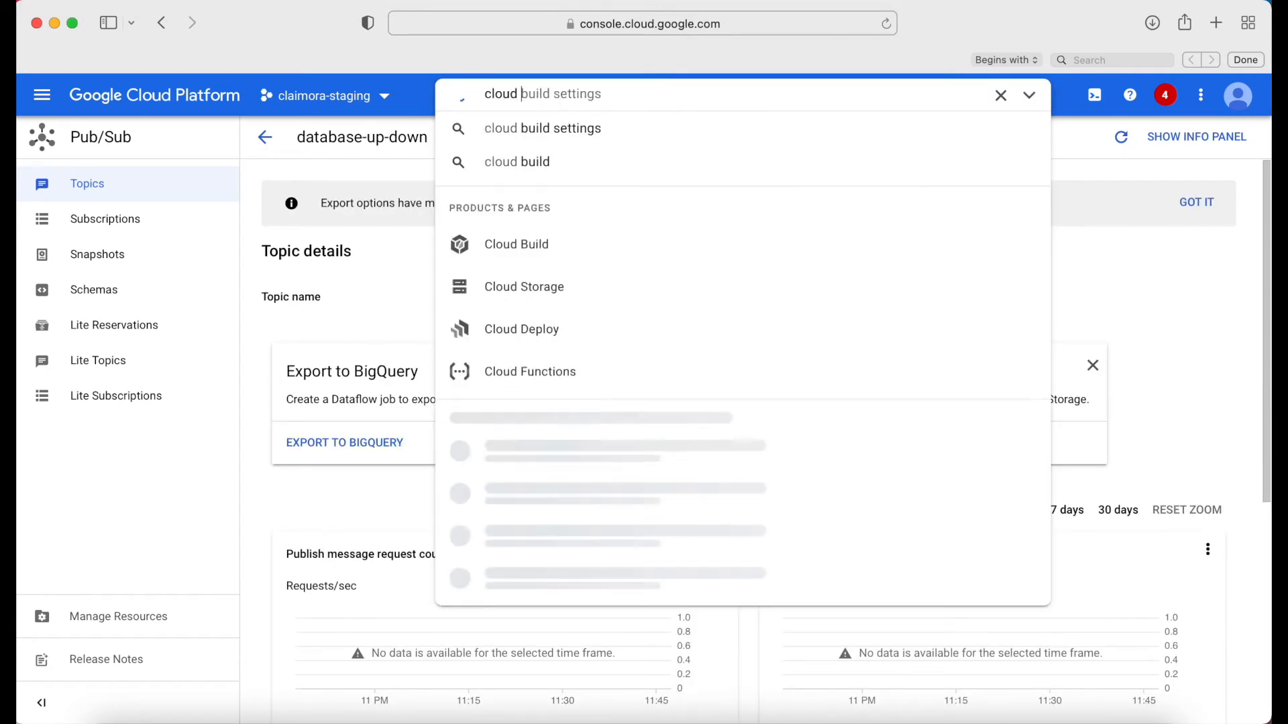
# Check the Cloud SQL instances list, then search for Pub/Sub again.
pyautogui.write('cloud sql')
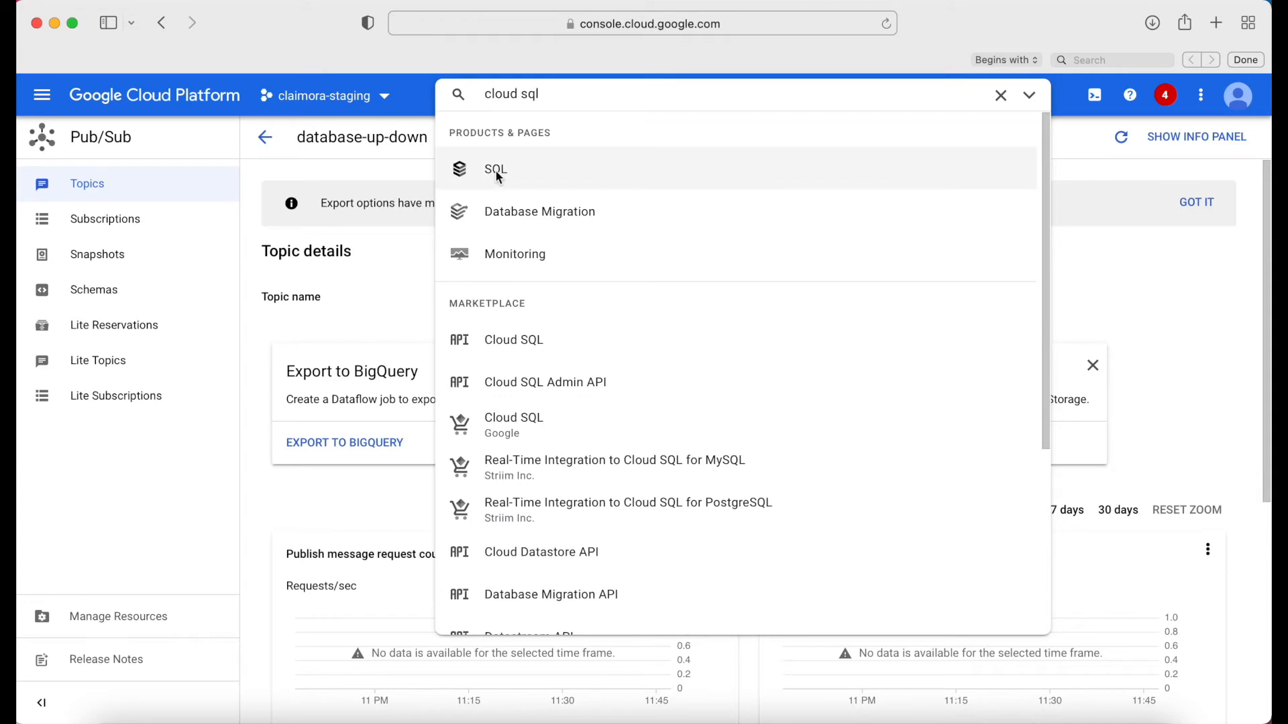
pyautogui.click(495, 169)
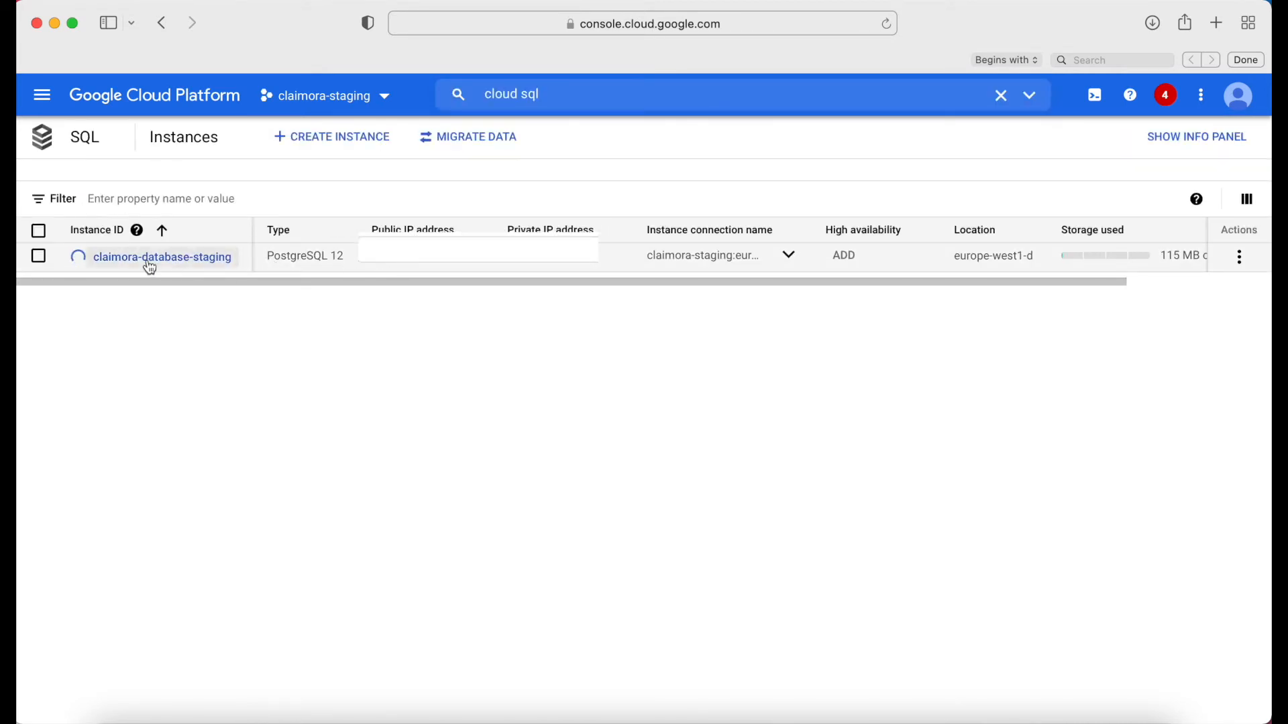
pyautogui.write('pub')
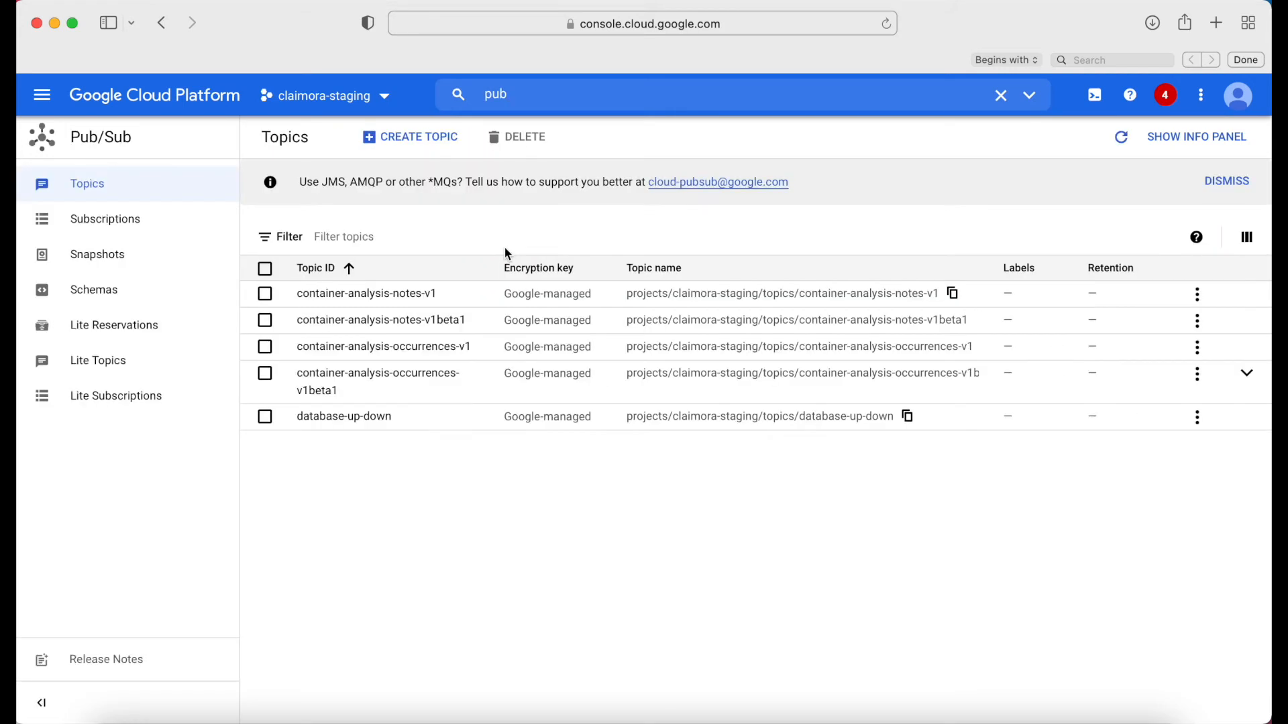
# Reopen database-up-down's Messages section and draft a test message with action start.
pyautogui.click(342, 416)
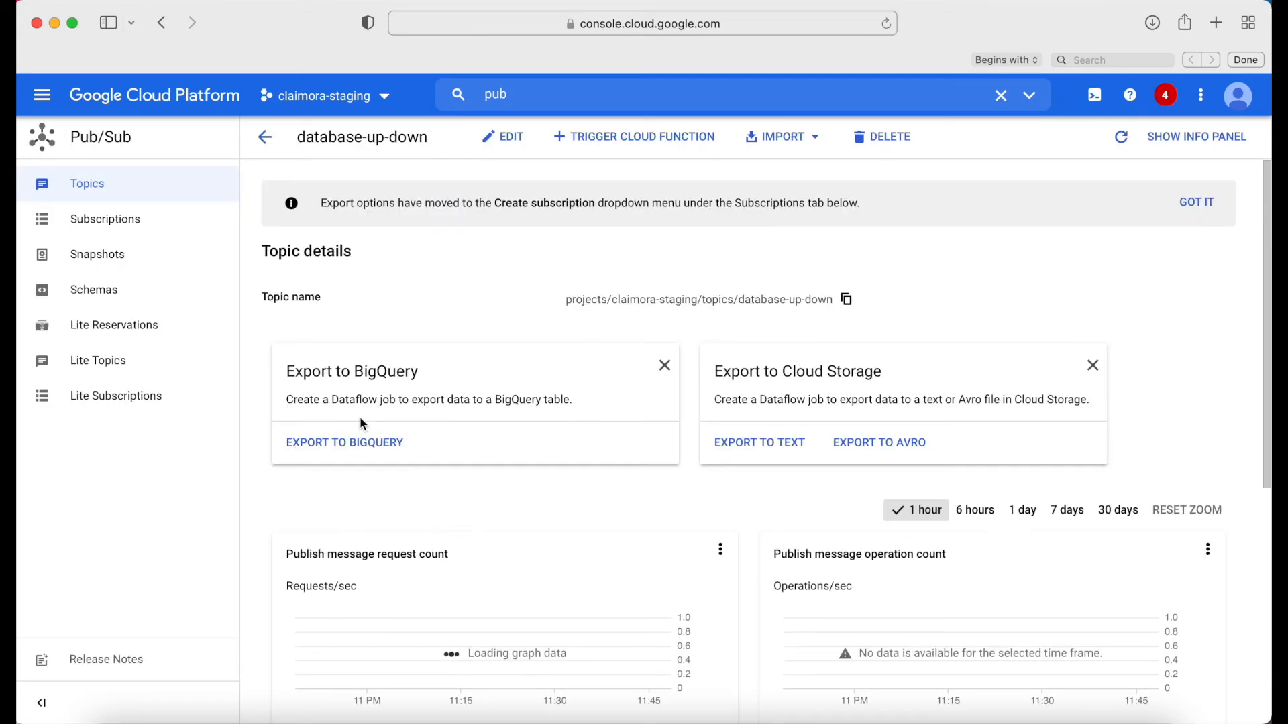
pyautogui.scroll(-3)
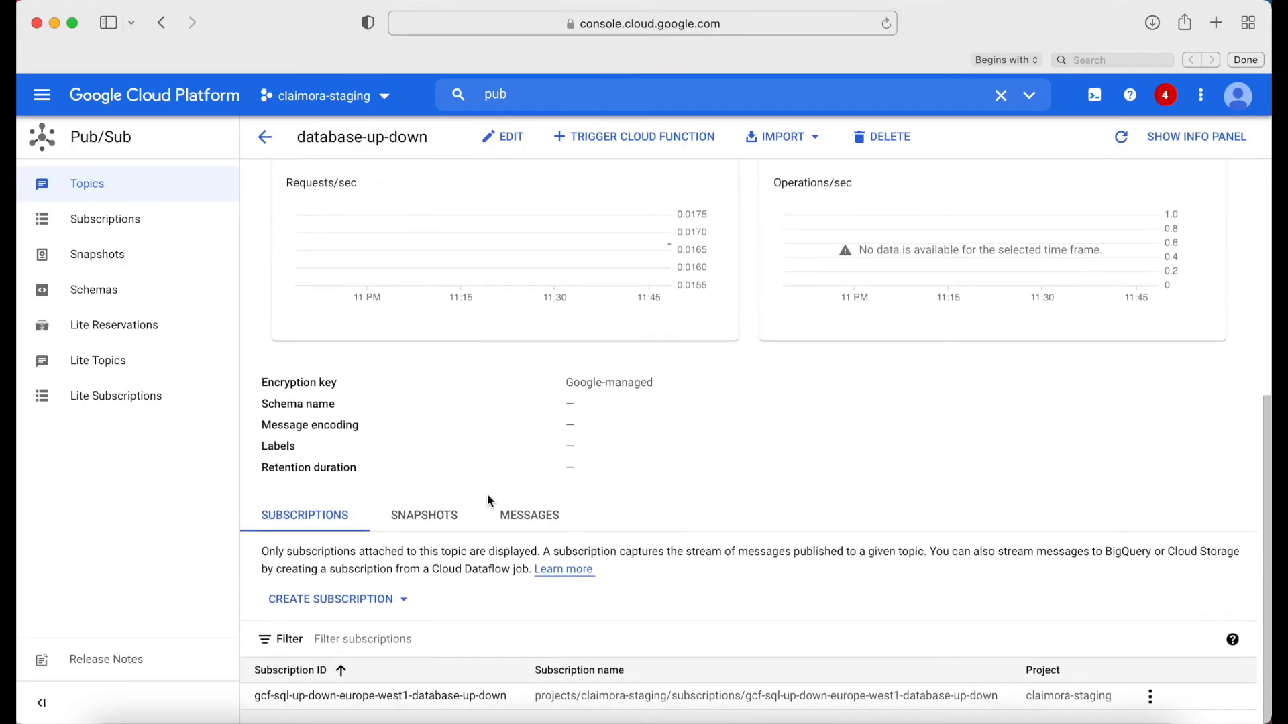
pyautogui.click(528, 515)
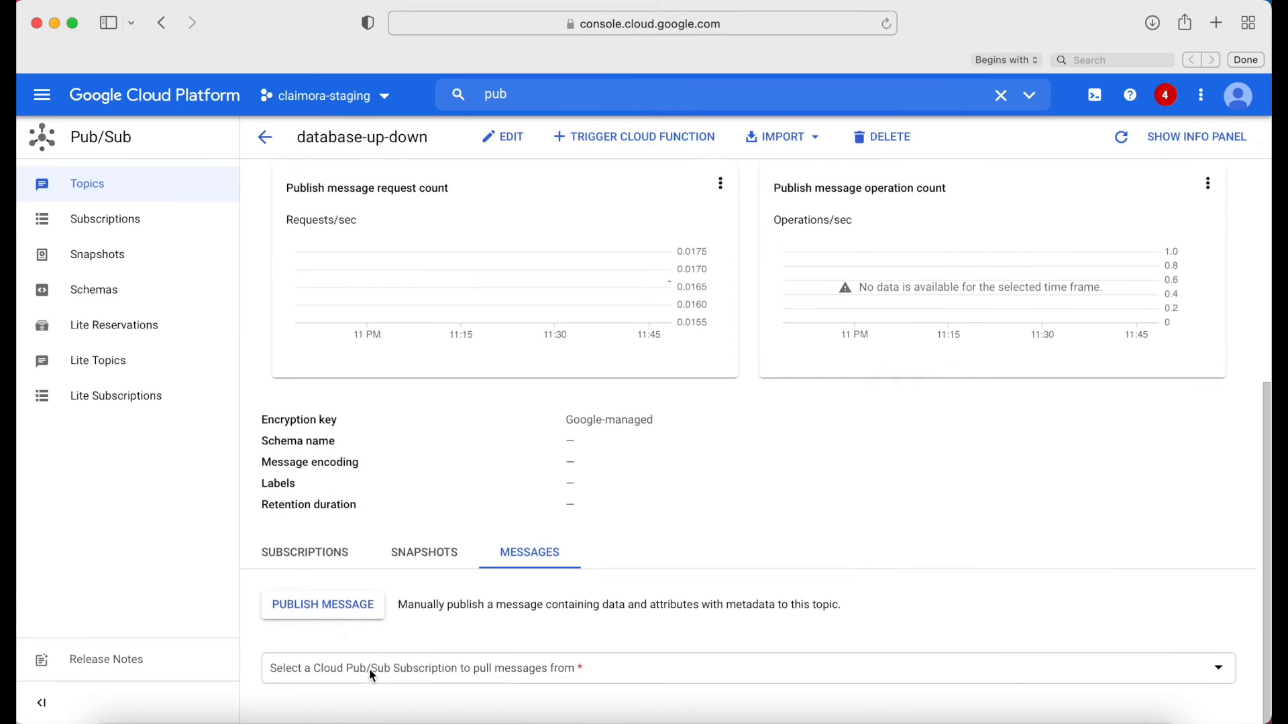
pyautogui.click(322, 605)
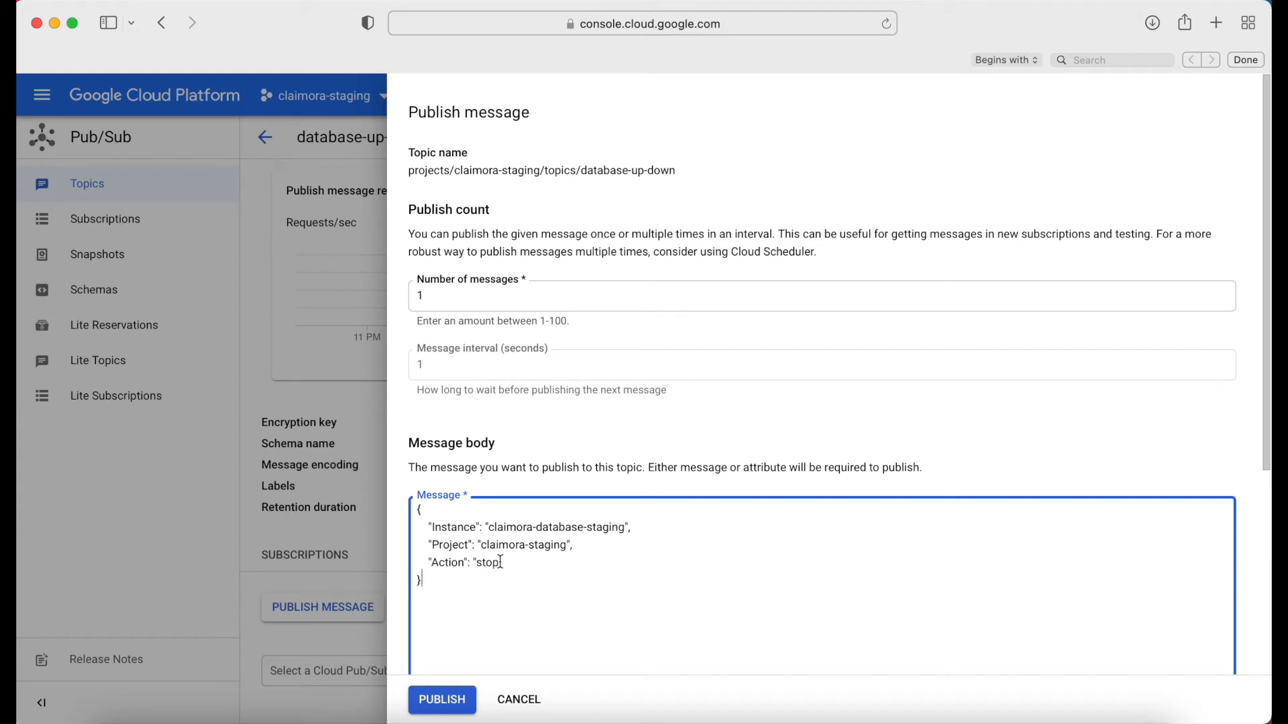
pyautogui.write('start')
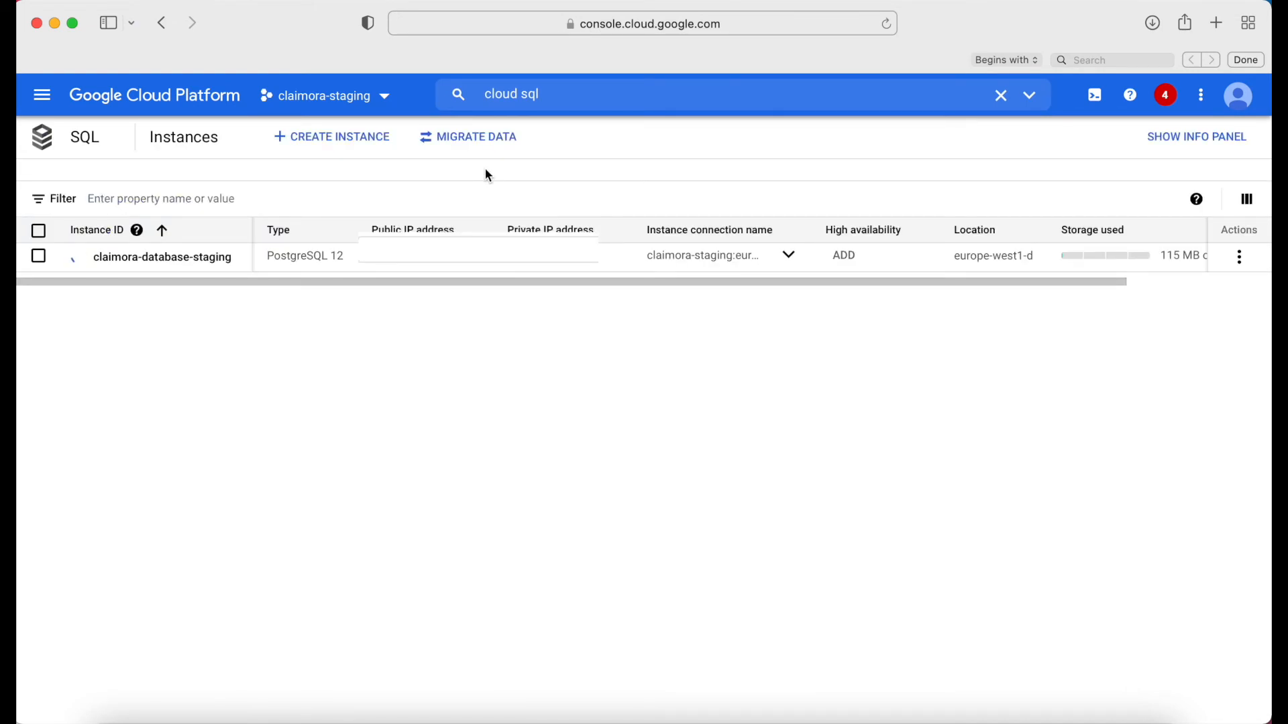
# Search for the Cloud Scheduler service.
pyautogui.click(162, 256)
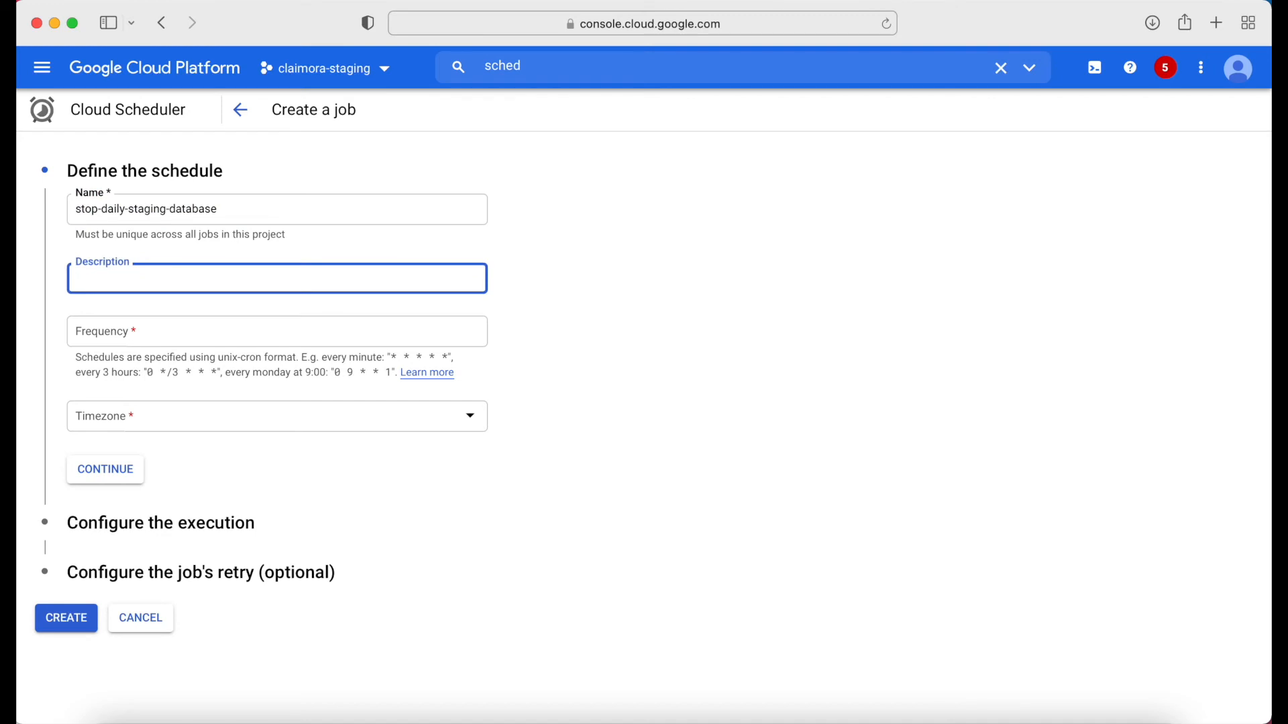
# Describe the job 'Stop Monday to Friday the database' with frequency 0 18 * * 1,2,3,4,5 in the Canary Islands time zone.
pyautogui.write('Stop Monday to Friday the database')
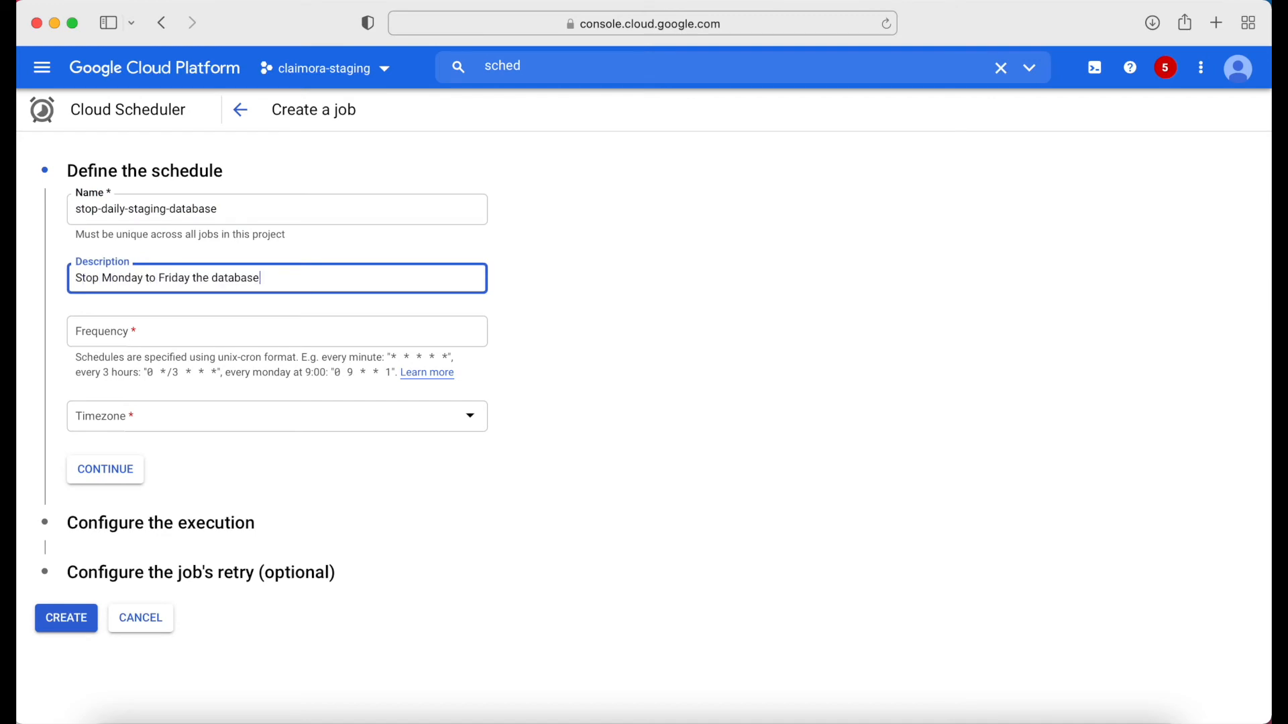
pyautogui.click(276, 331)
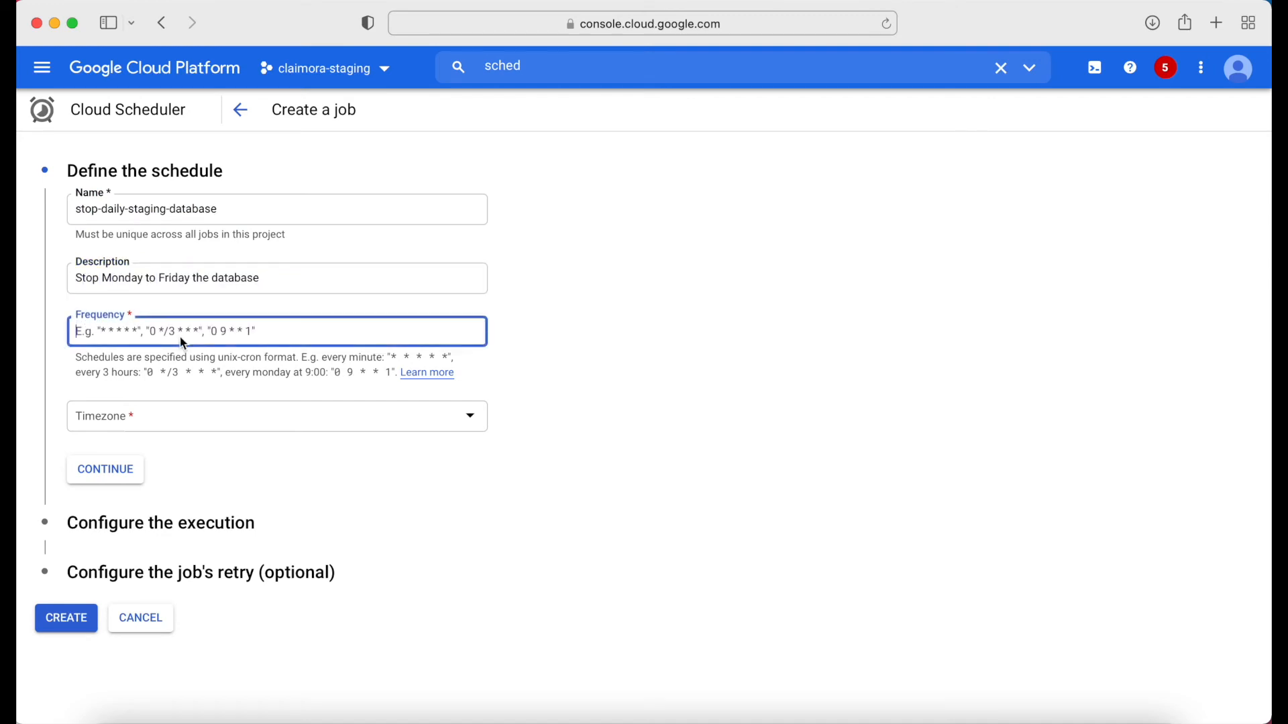
pyautogui.write('0 18 * * 1,2,3,4,5')
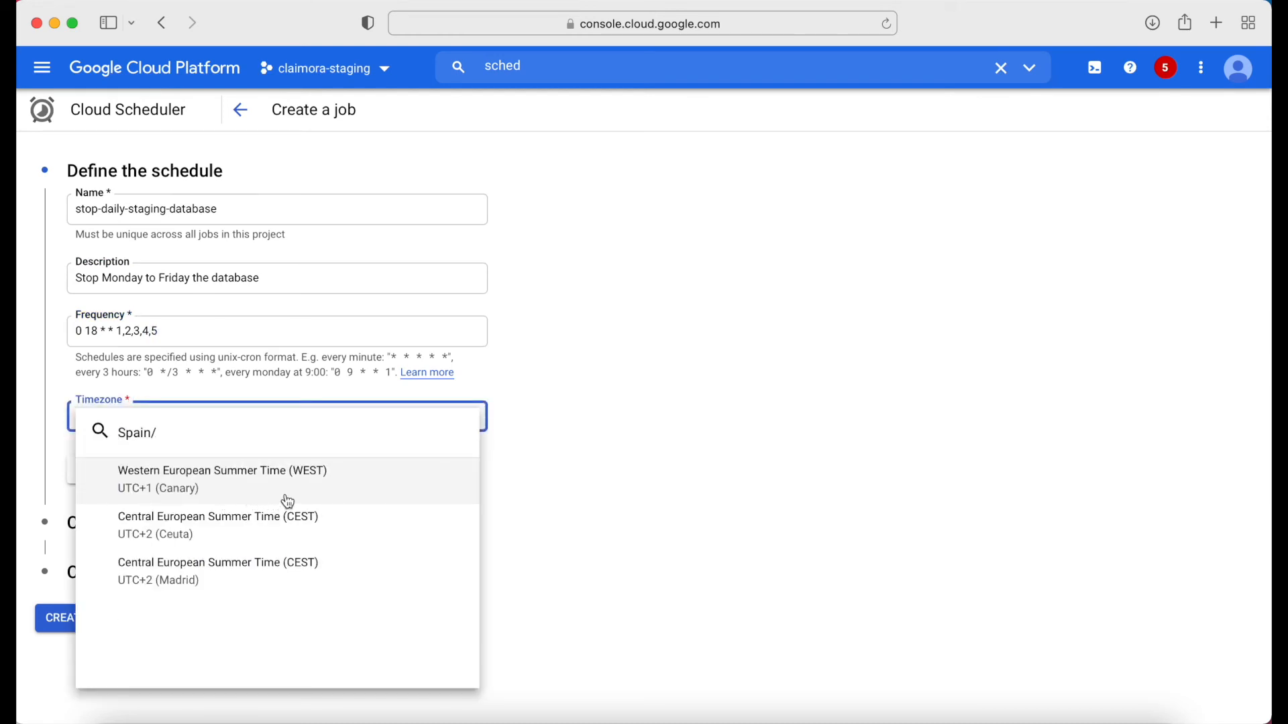
pyautogui.moveTo(261, 492)
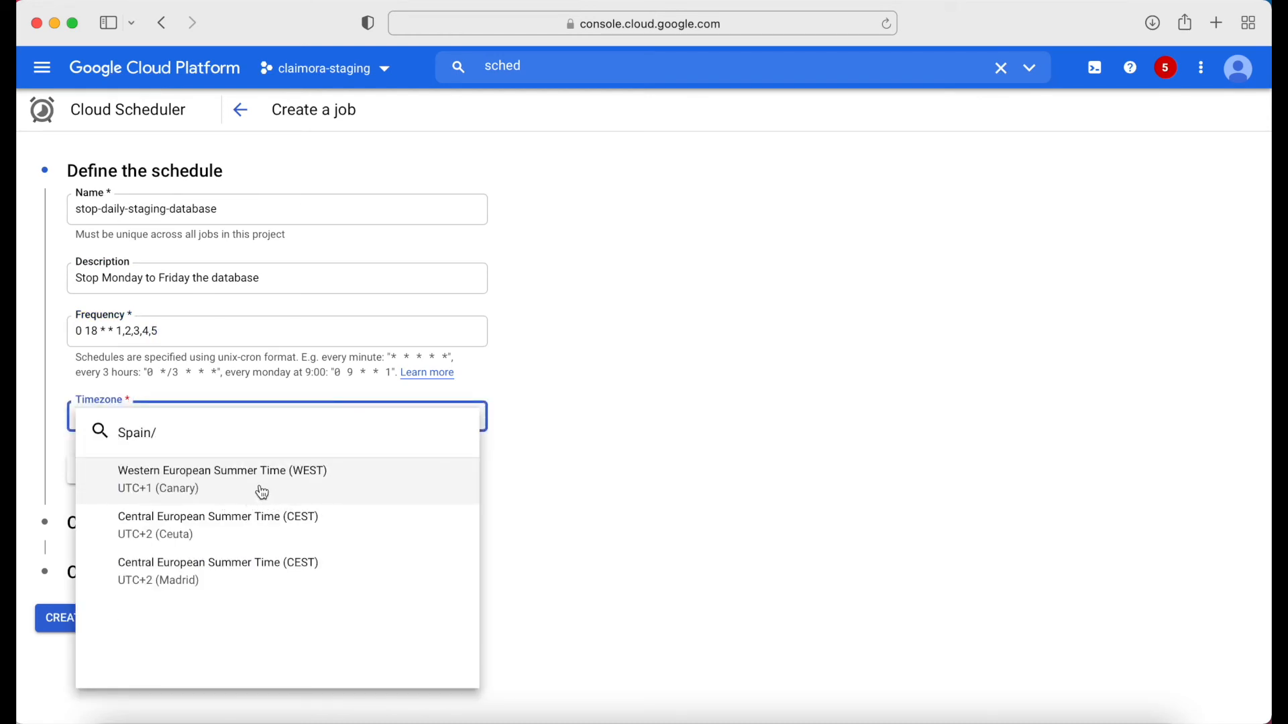
pyautogui.click(221, 479)
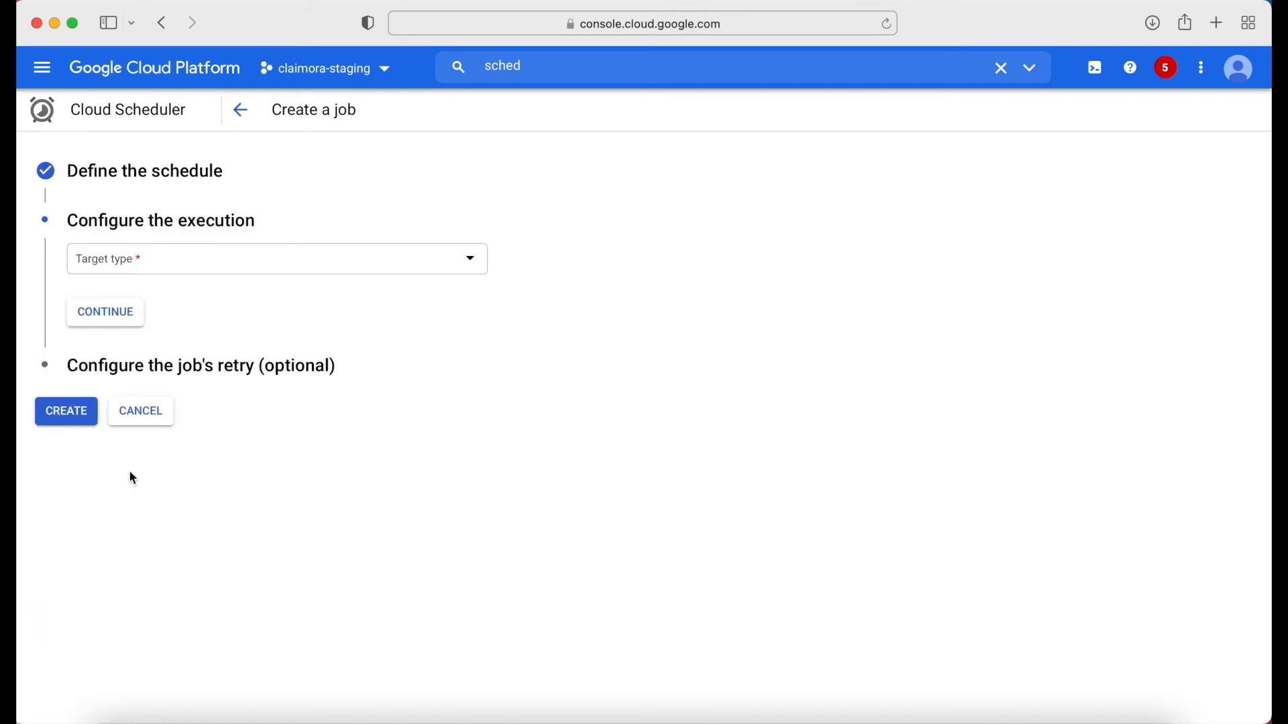
# Target Pub/Sub topic database-up-down with the stop message and create the stop job.
pyautogui.click(276, 258)
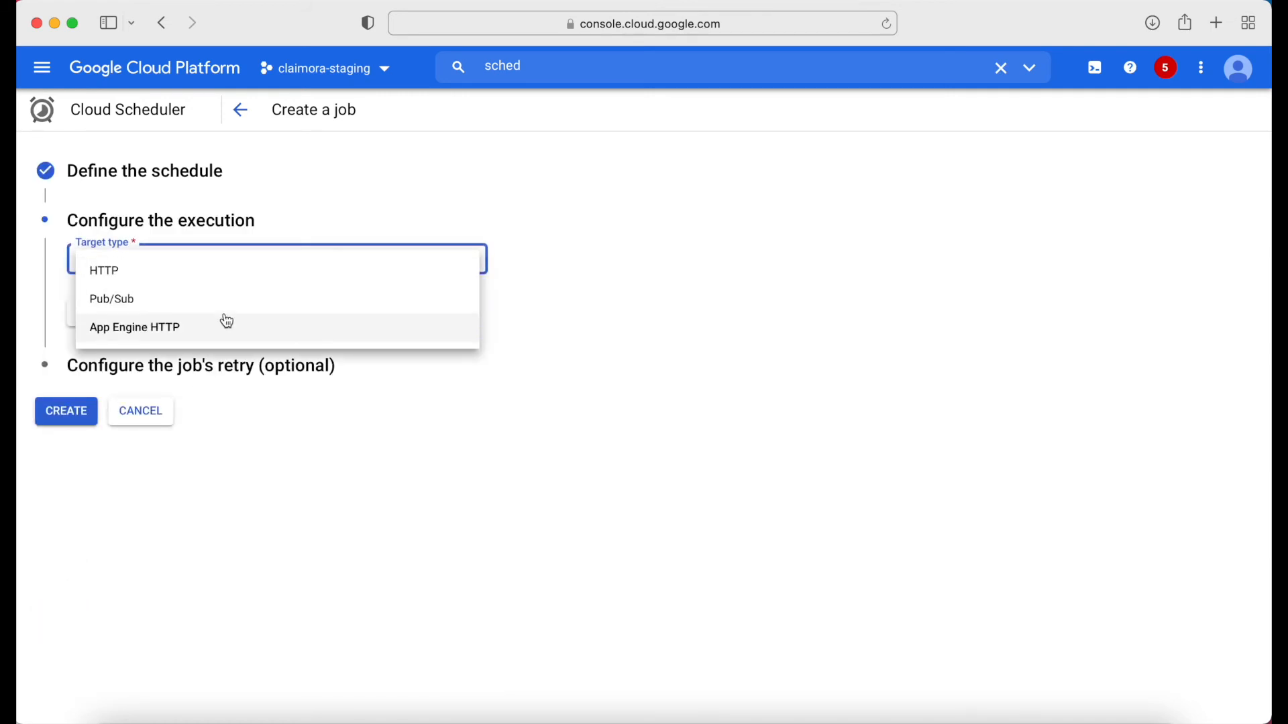
pyautogui.click(111, 298)
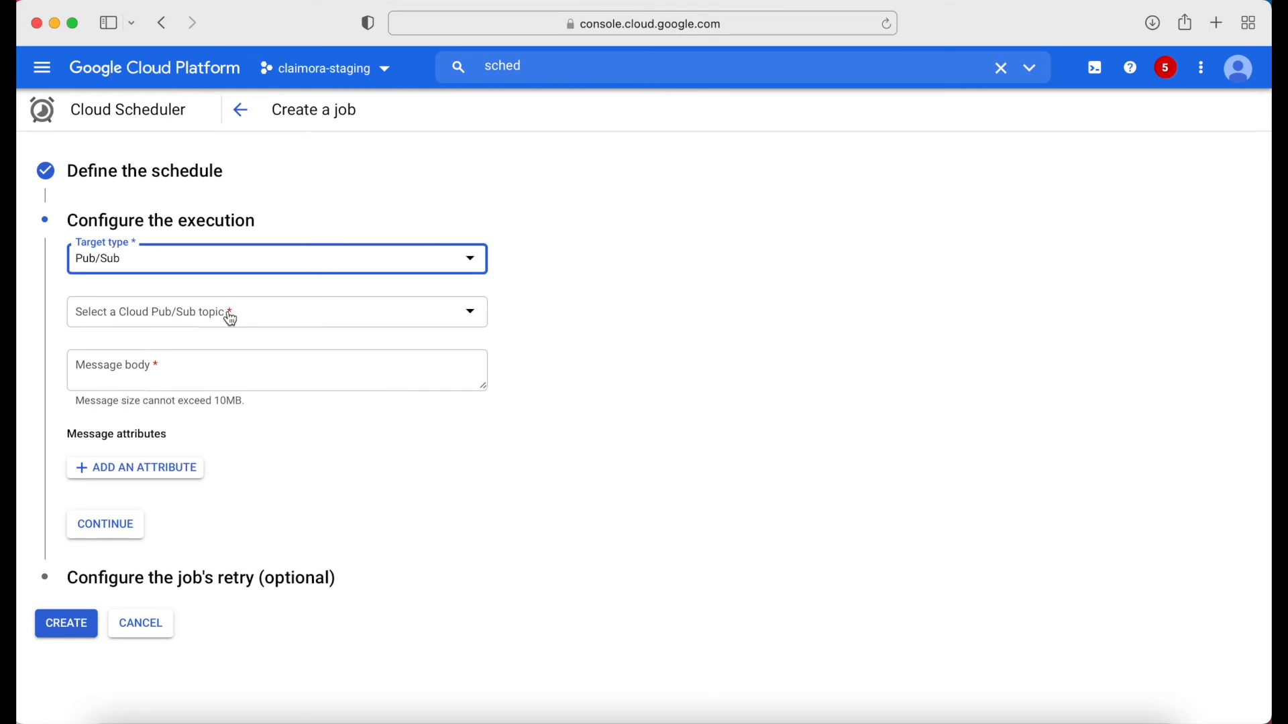
pyautogui.click(276, 311)
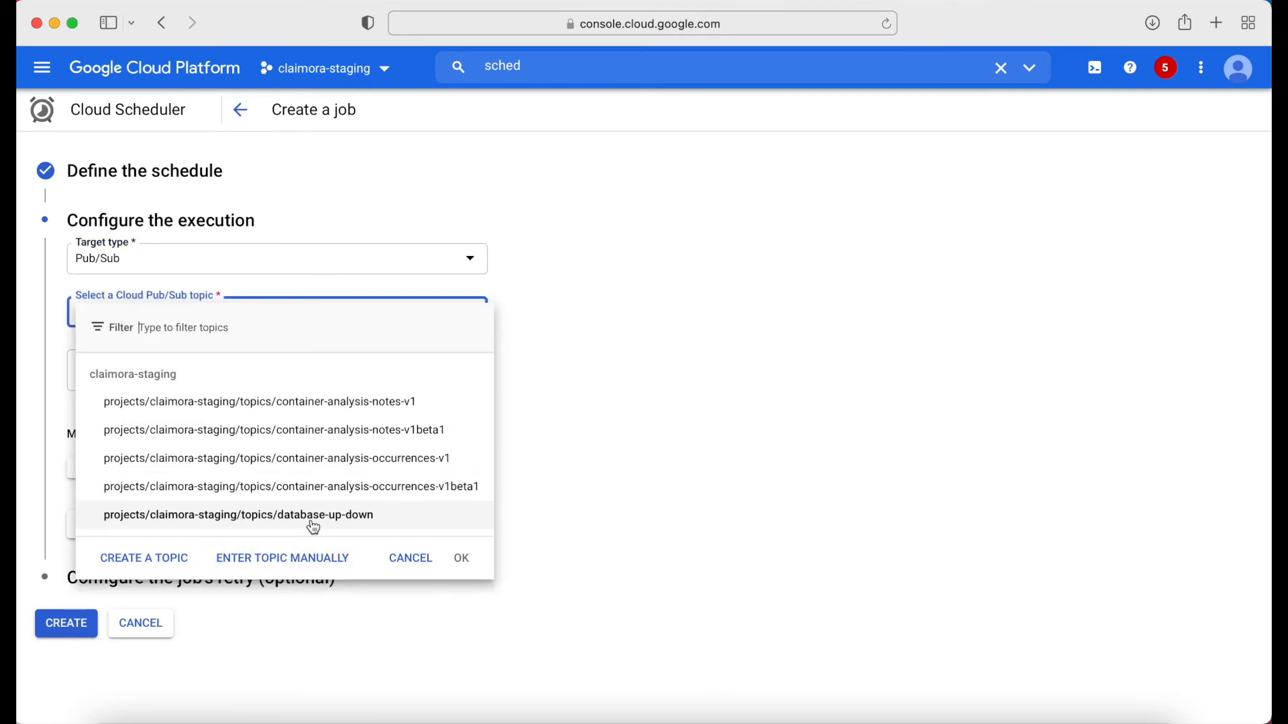
pyautogui.click(239, 515)
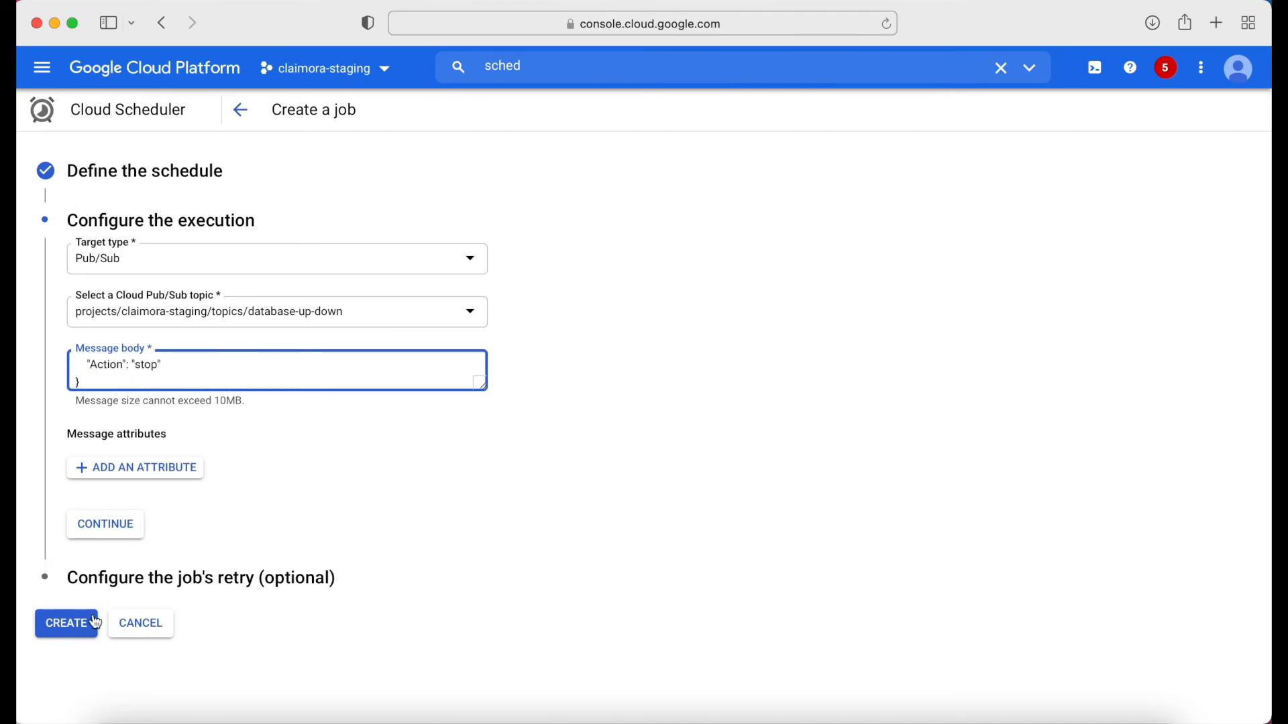
pyautogui.click(67, 622)
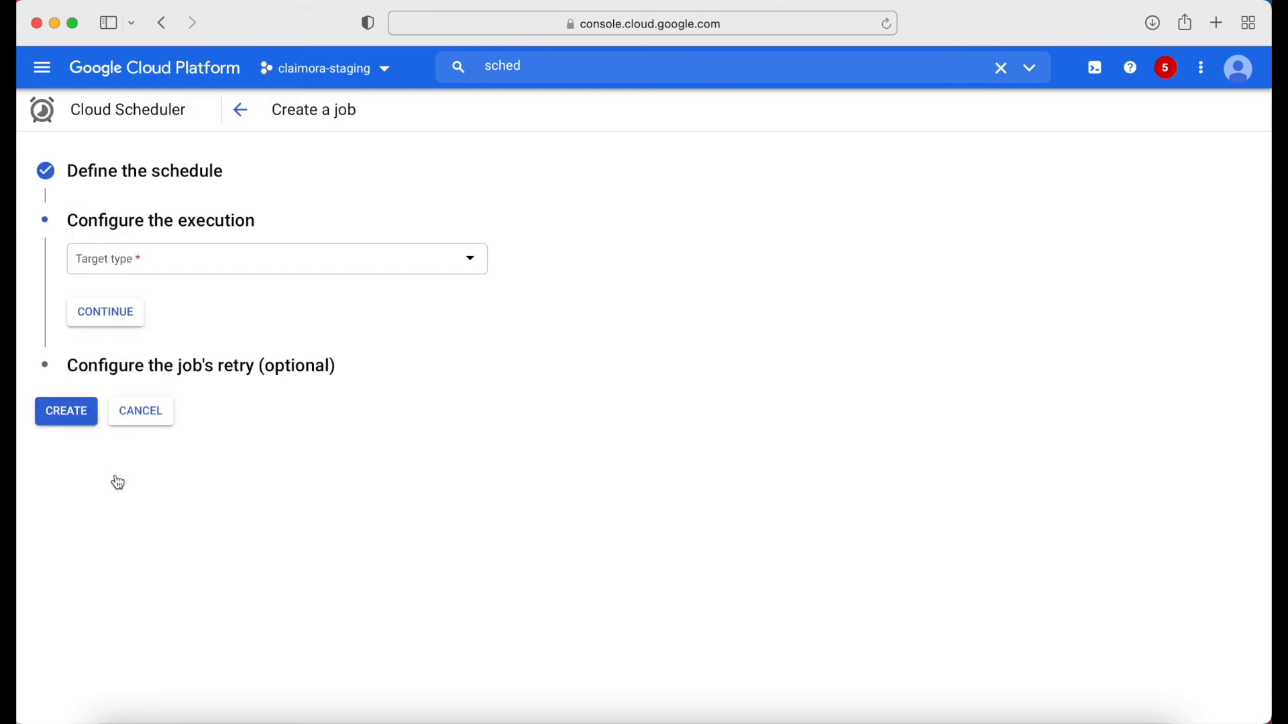
# Target Pub/Sub topic database-up-down with the start message and create start-daily-staging-database.
pyautogui.click(276, 258)
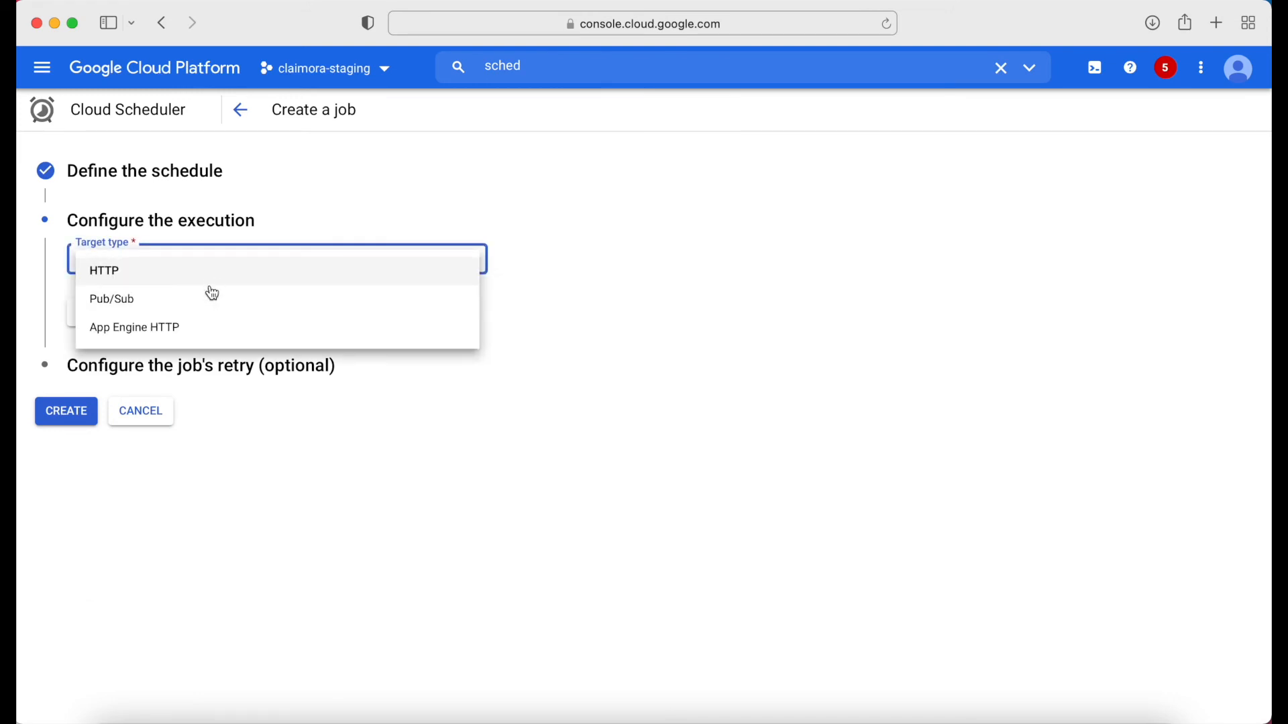
pyautogui.click(111, 298)
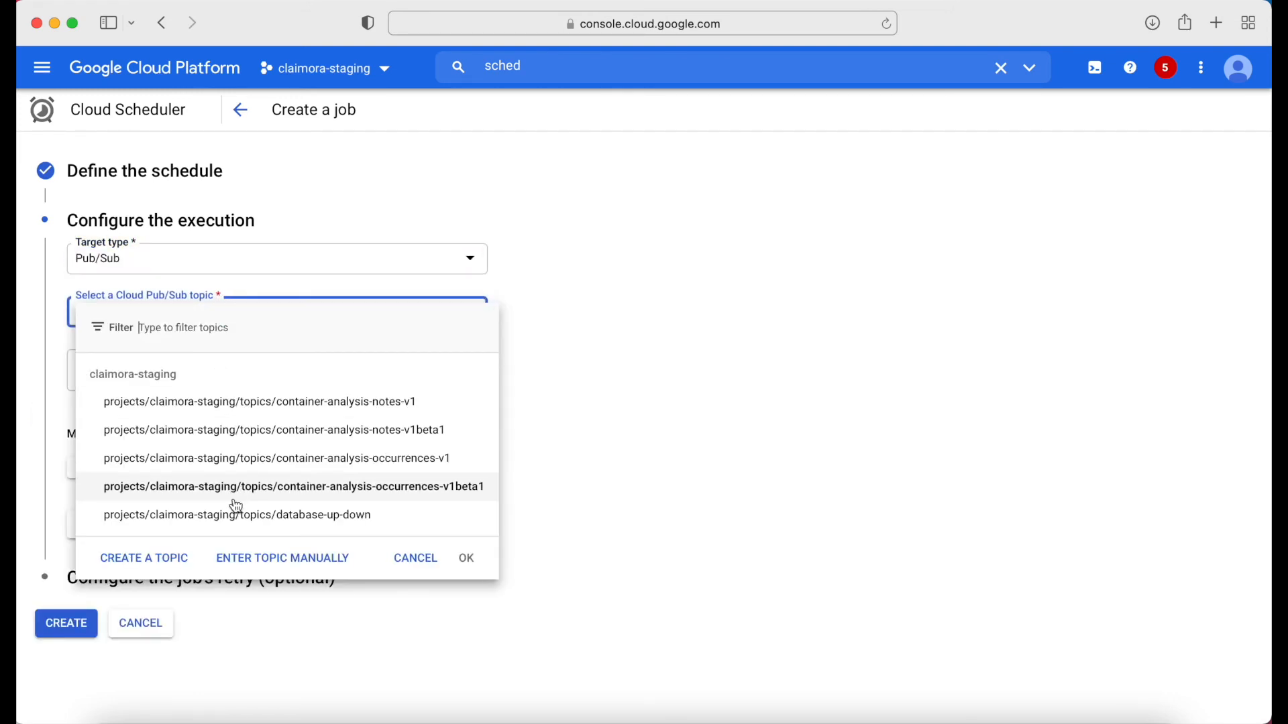
pyautogui.click(236, 514)
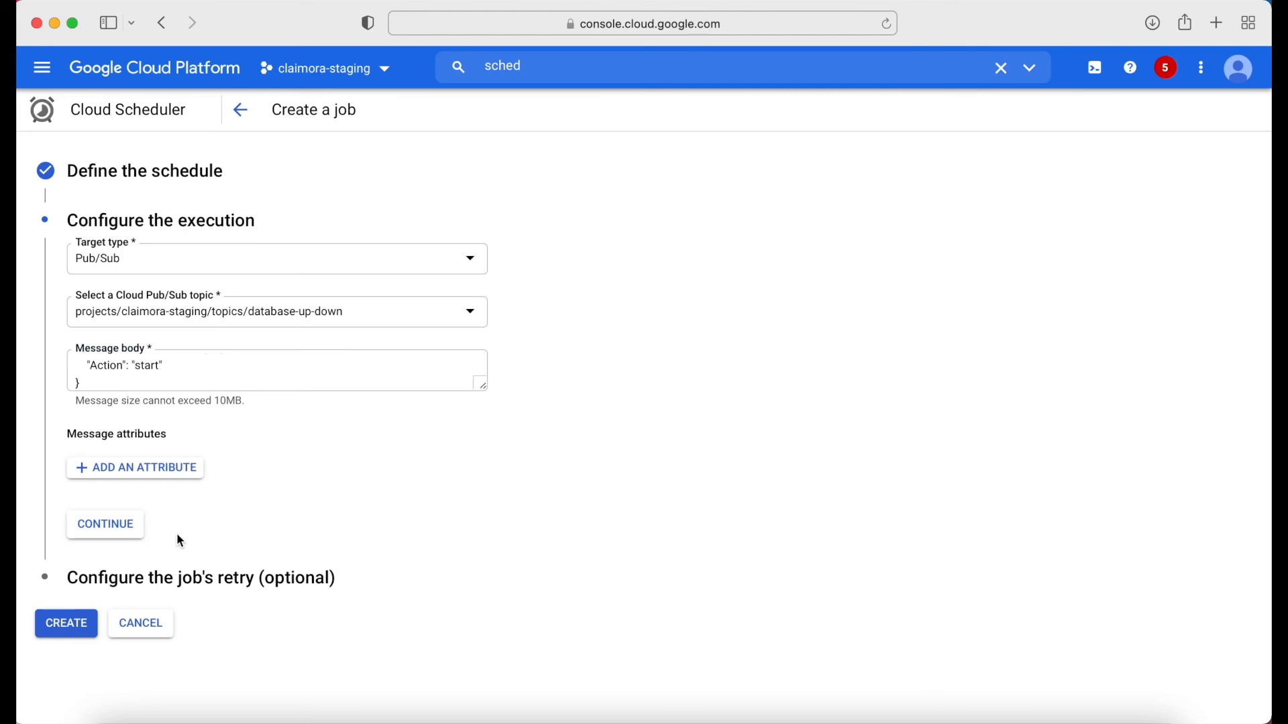
pyautogui.click(66, 623)
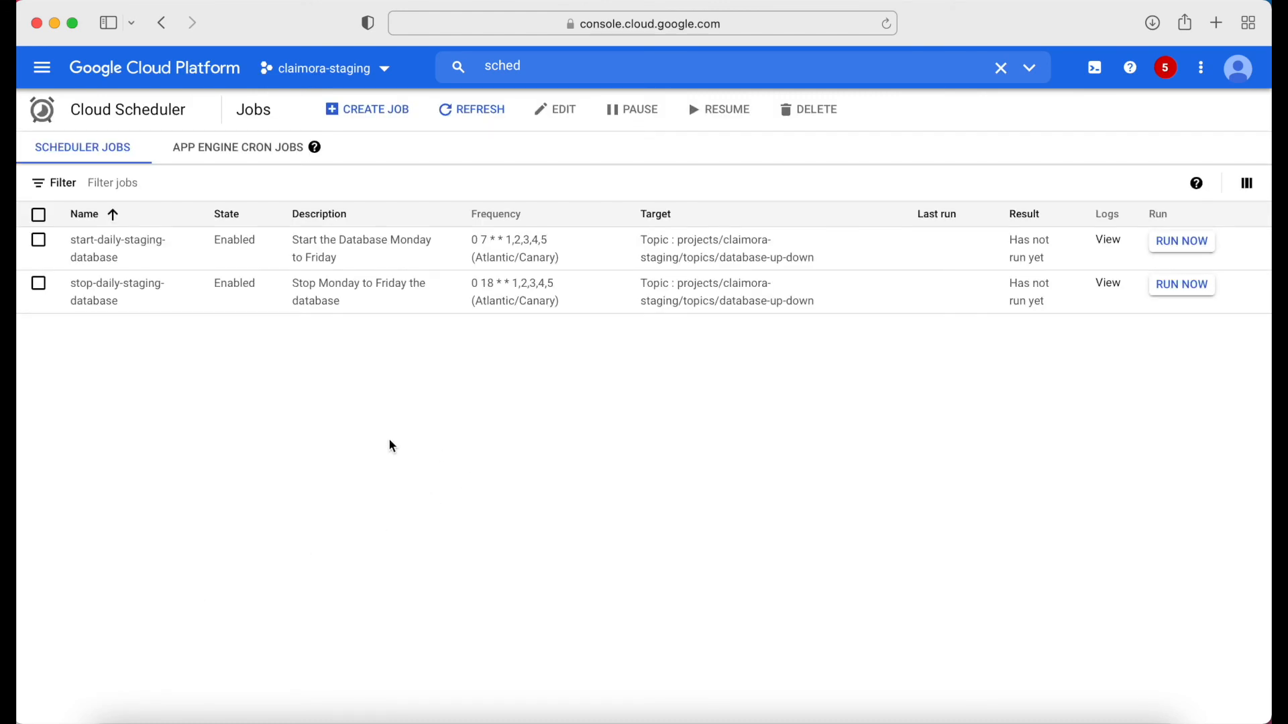
pyautogui.moveTo(1180, 285)
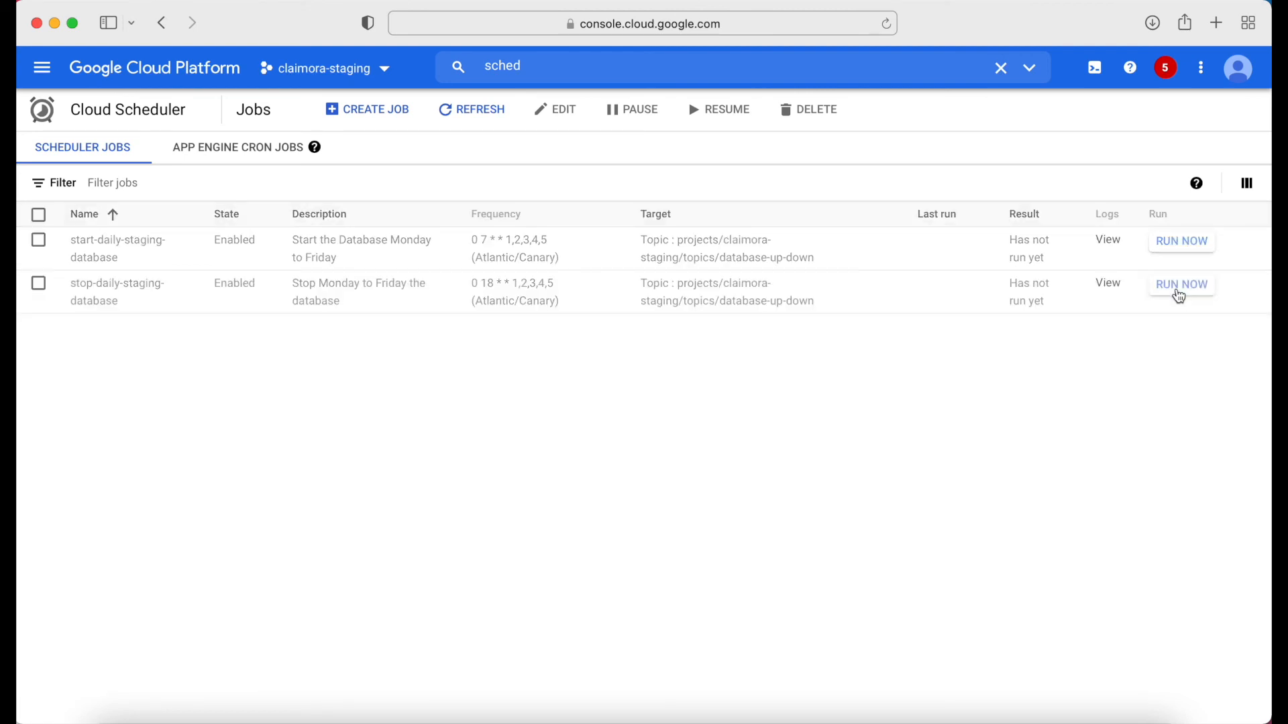
pyautogui.moveTo(562, 54)
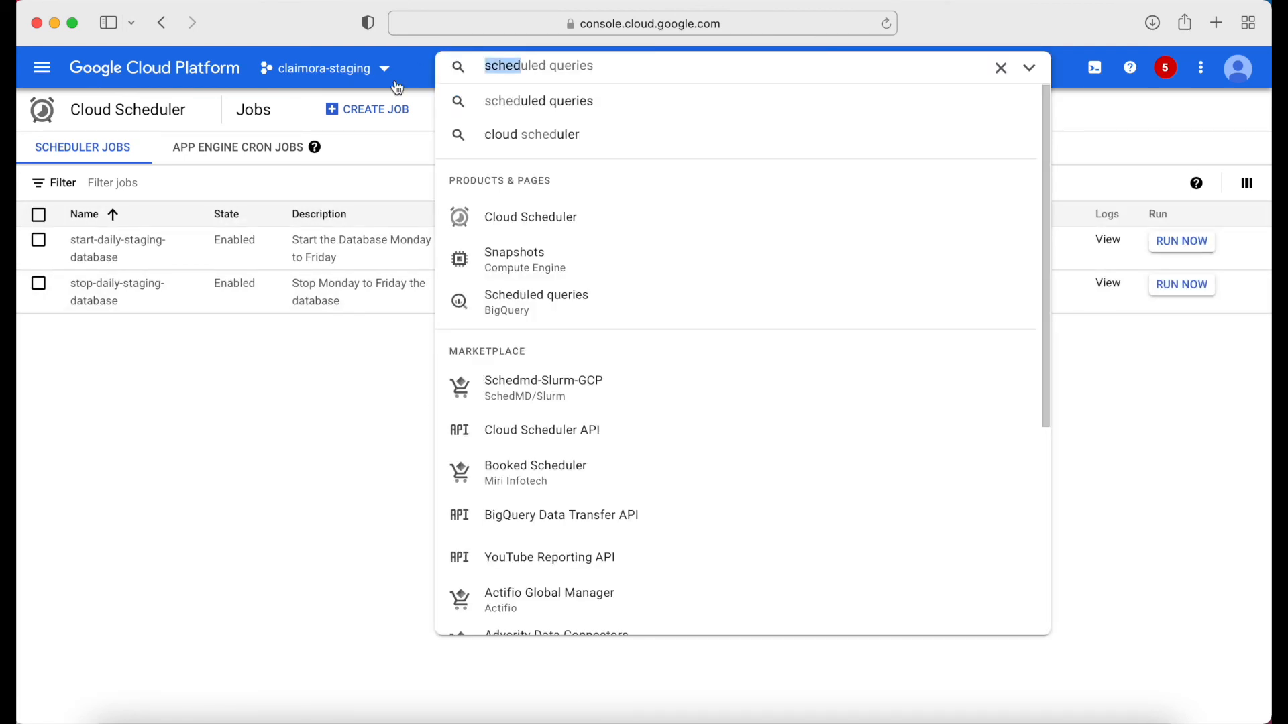
# Search 'sql workspace', go to Cloud SQL instances and select claimora-database-staging.
pyautogui.write('sql workspace')
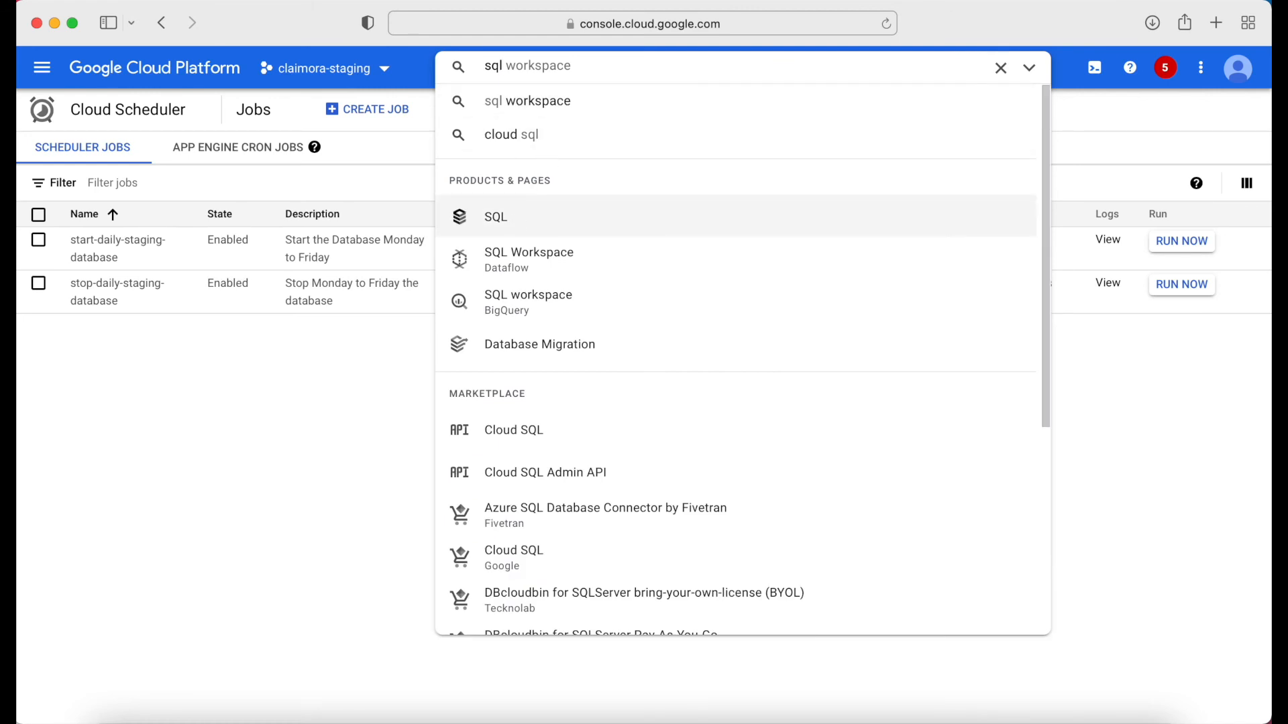
pyautogui.click(495, 217)
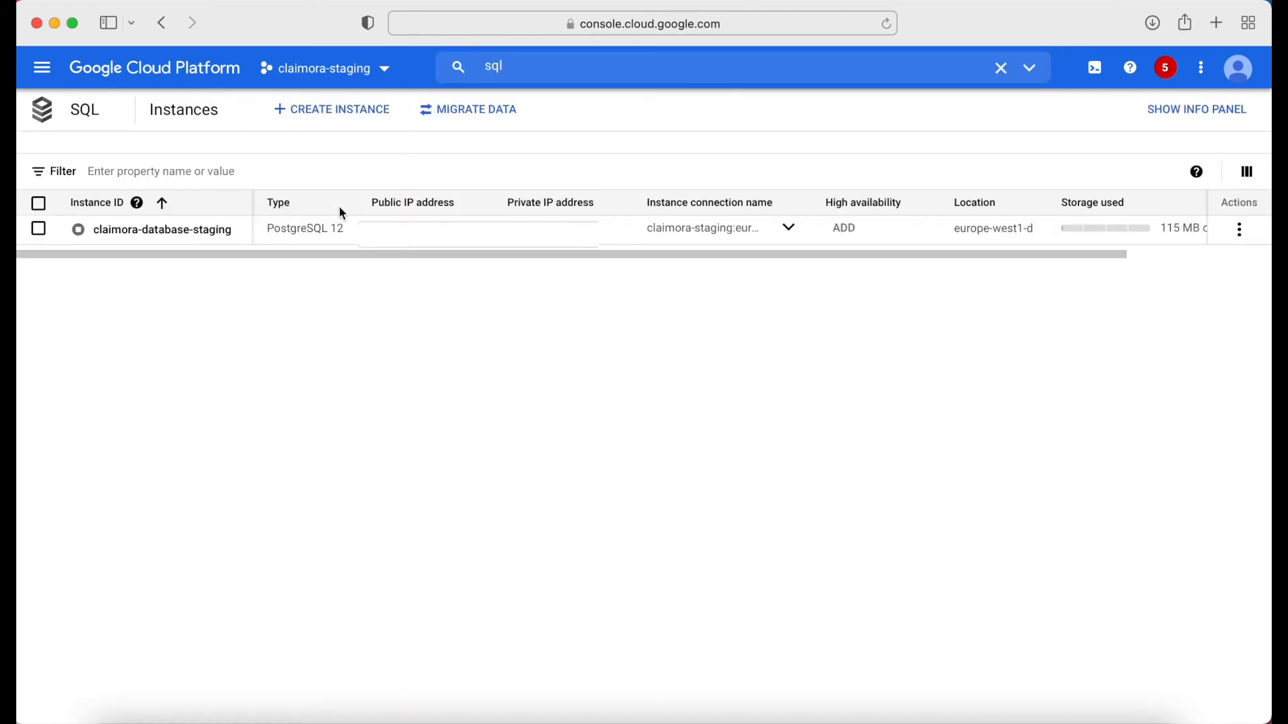
pyautogui.click(162, 229)
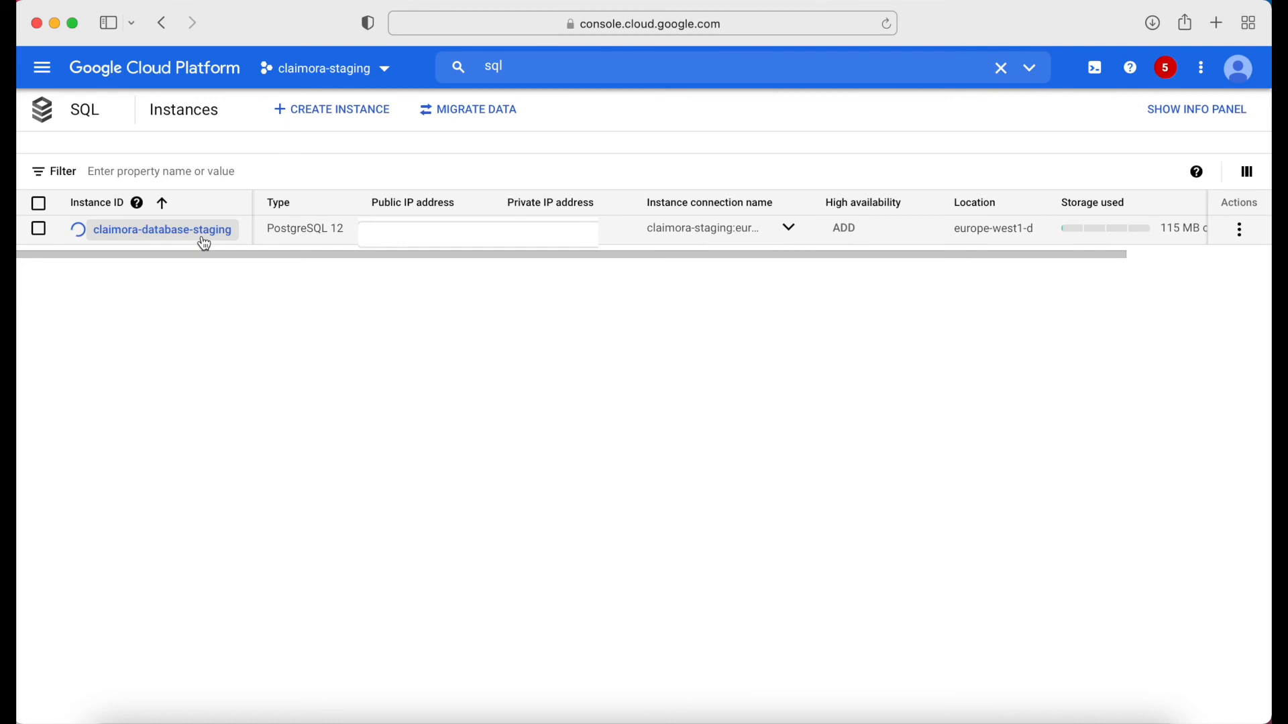